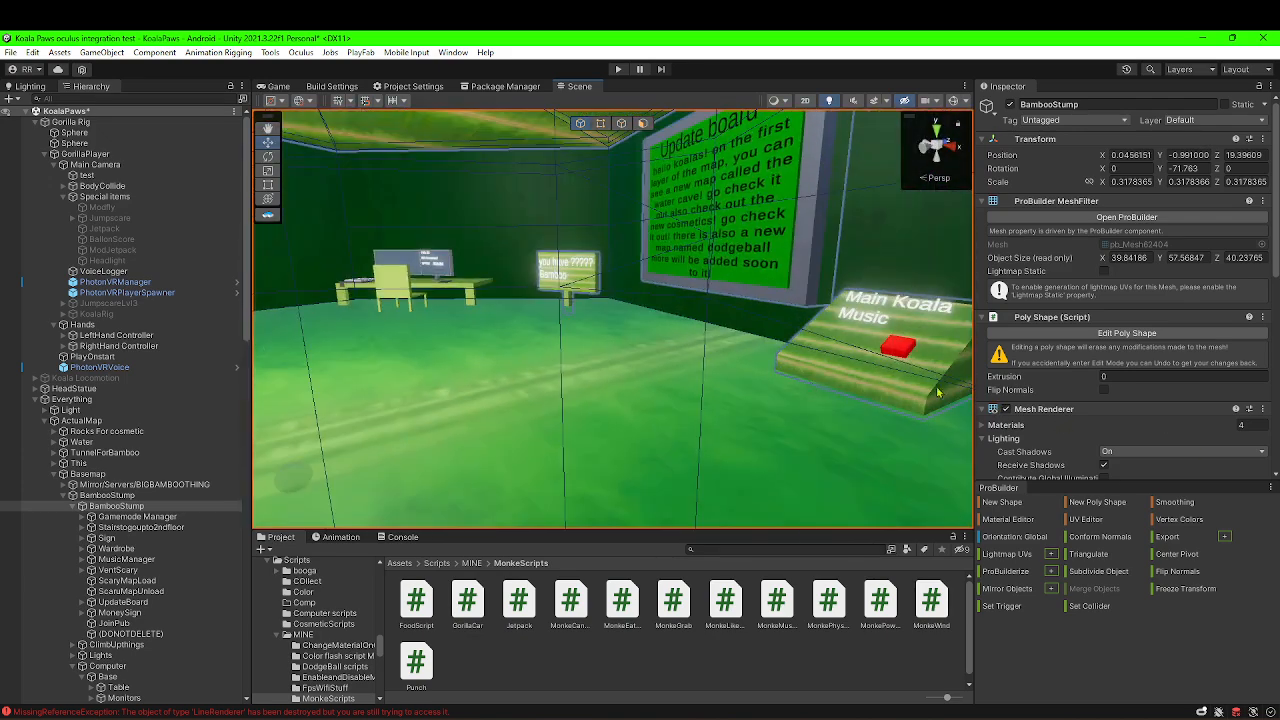
{"action": "mouse_move", "coordinate": [415, 421]}
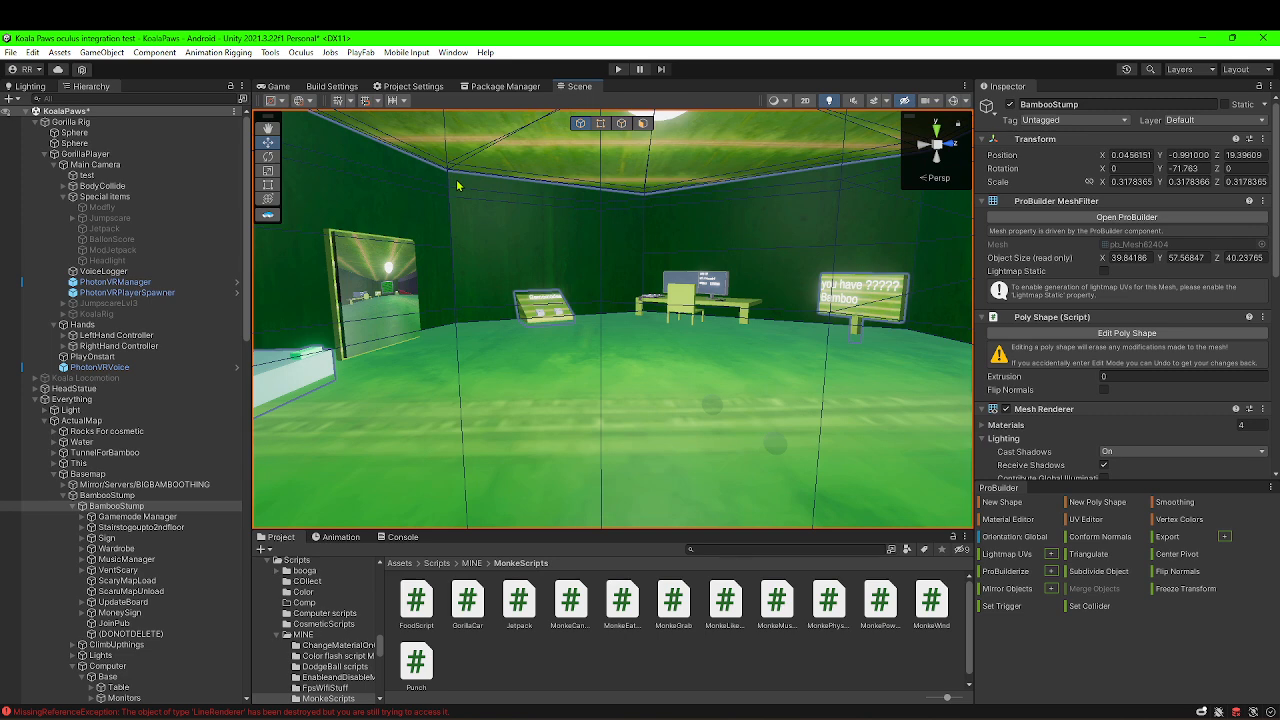
{"action": "mouse_move", "coordinate": [478, 180]}
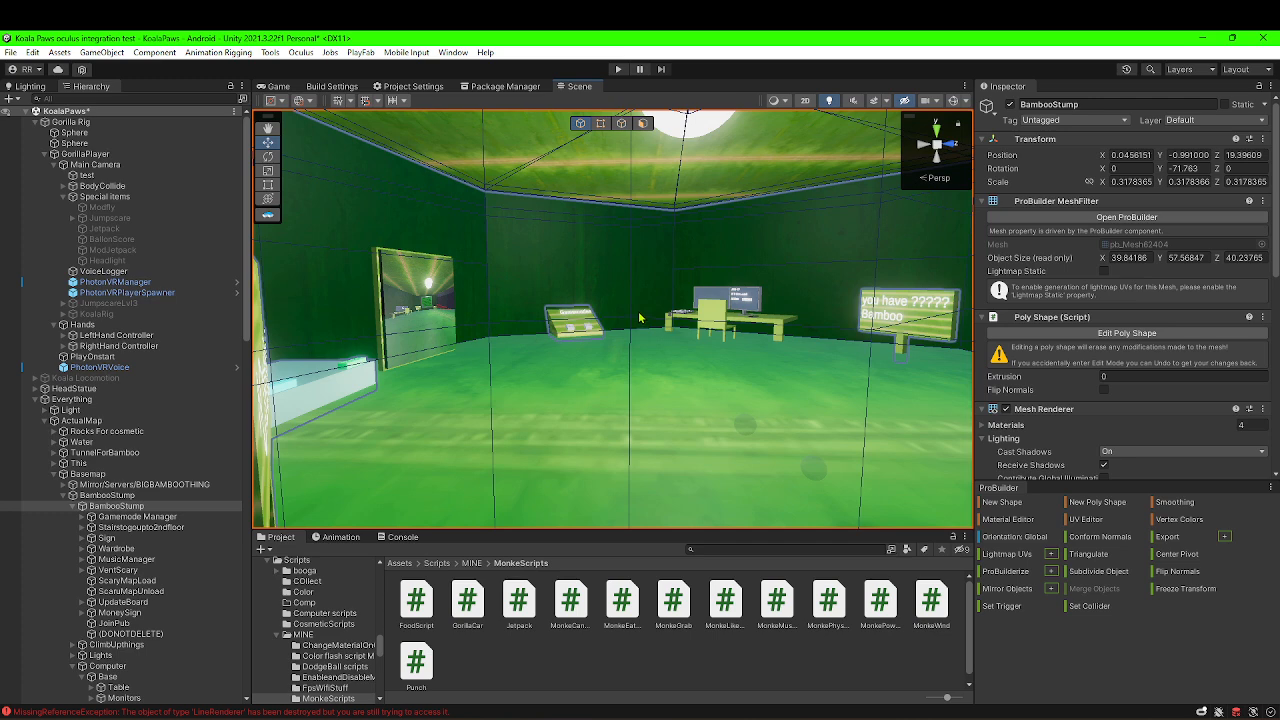
{"action": "mouse_move", "coordinate": [570, 221]}
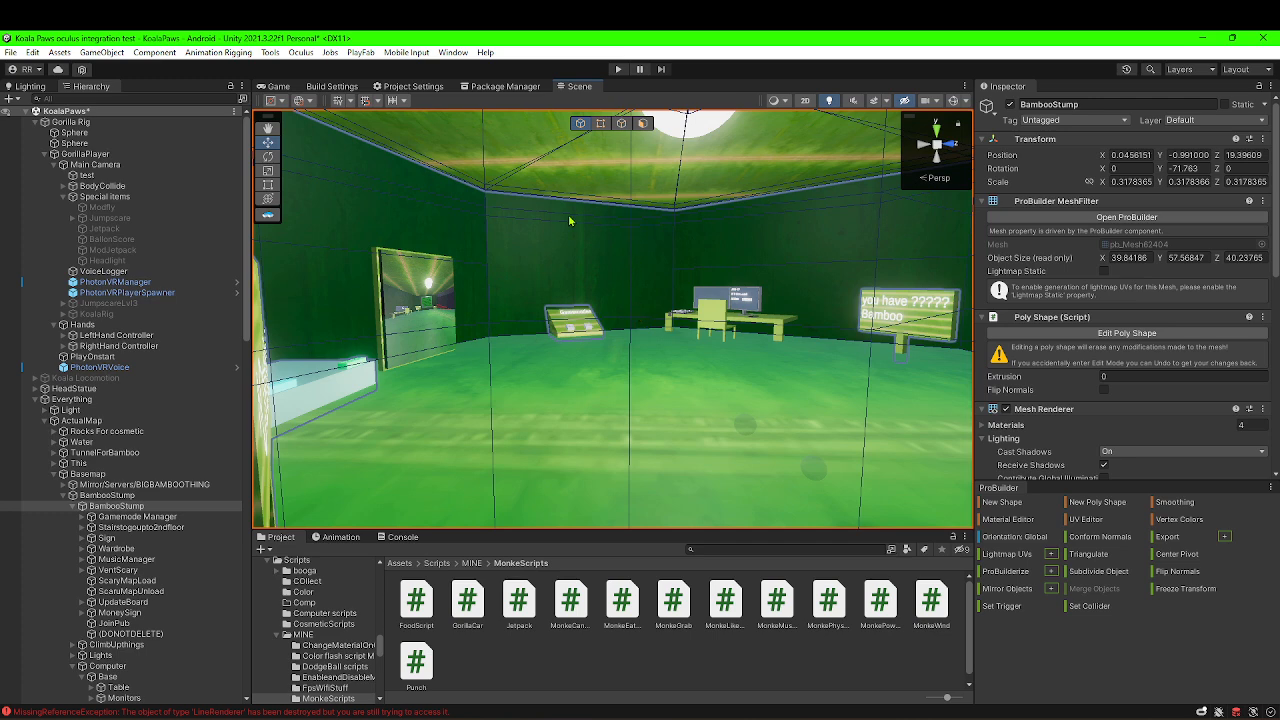
{"action": "mouse_move", "coordinate": [566, 460]}
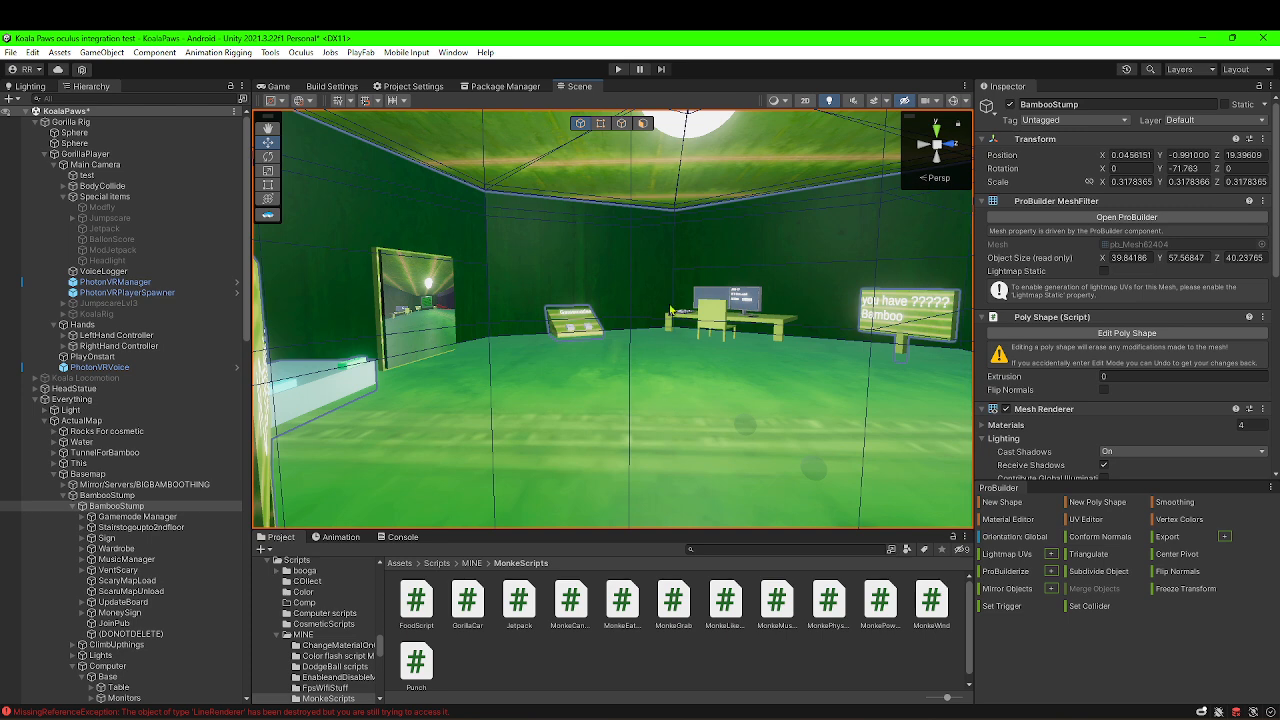
Switch from the error log to Project assets and inspect GorillaPlayer in the Hierarchy.
{"action": "scroll", "scroll_direction": "down", "scroll_amount": 3}
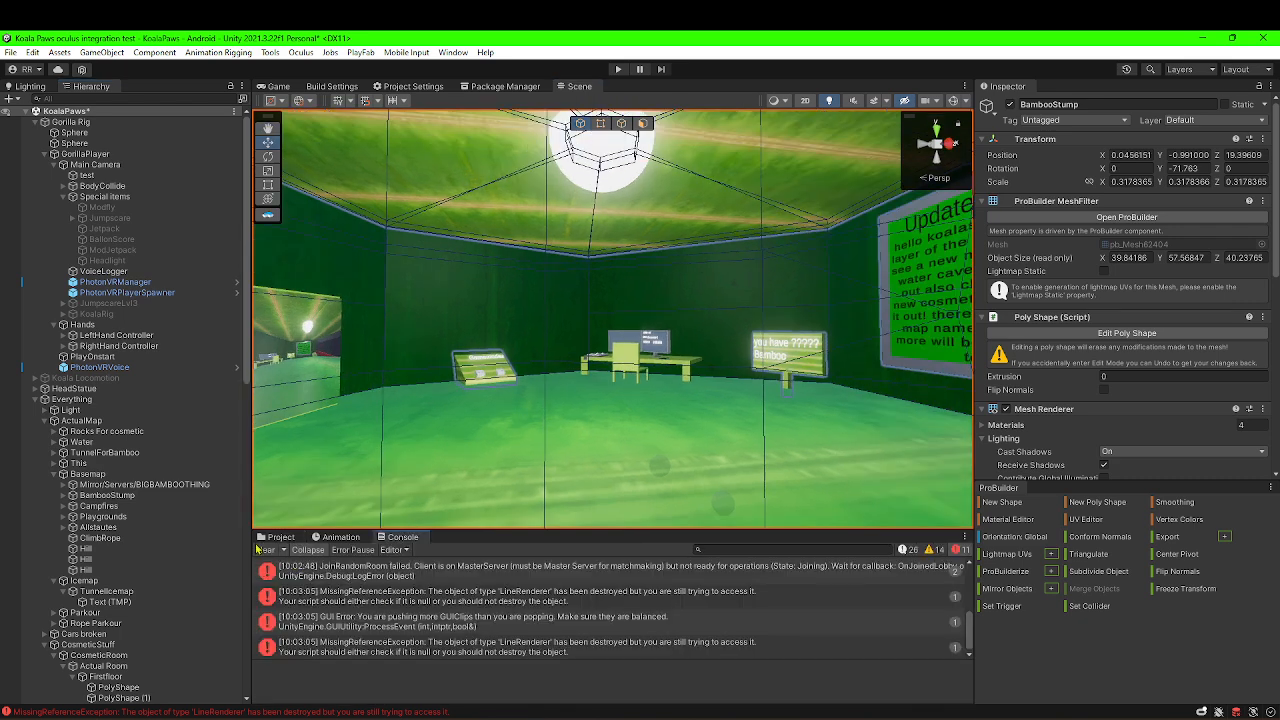
{"action": "left_click", "coordinate": [281, 537]}
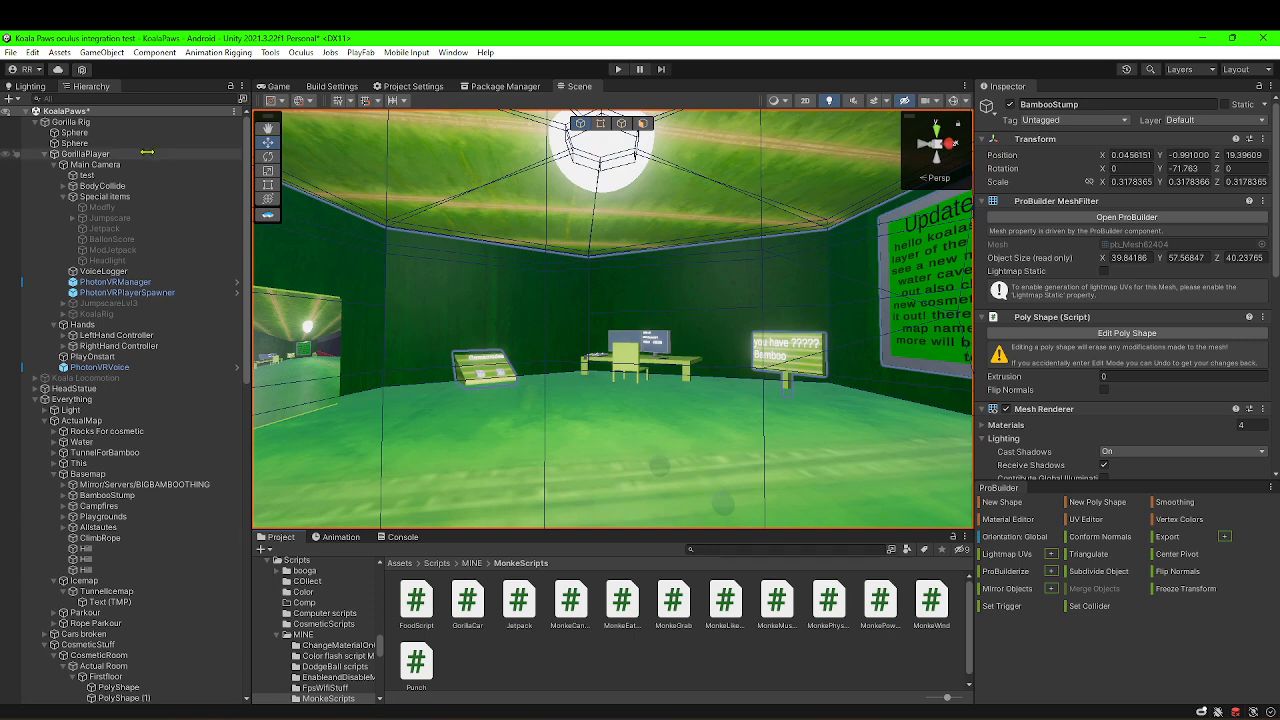
{"action": "left_click", "coordinate": [88, 153]}
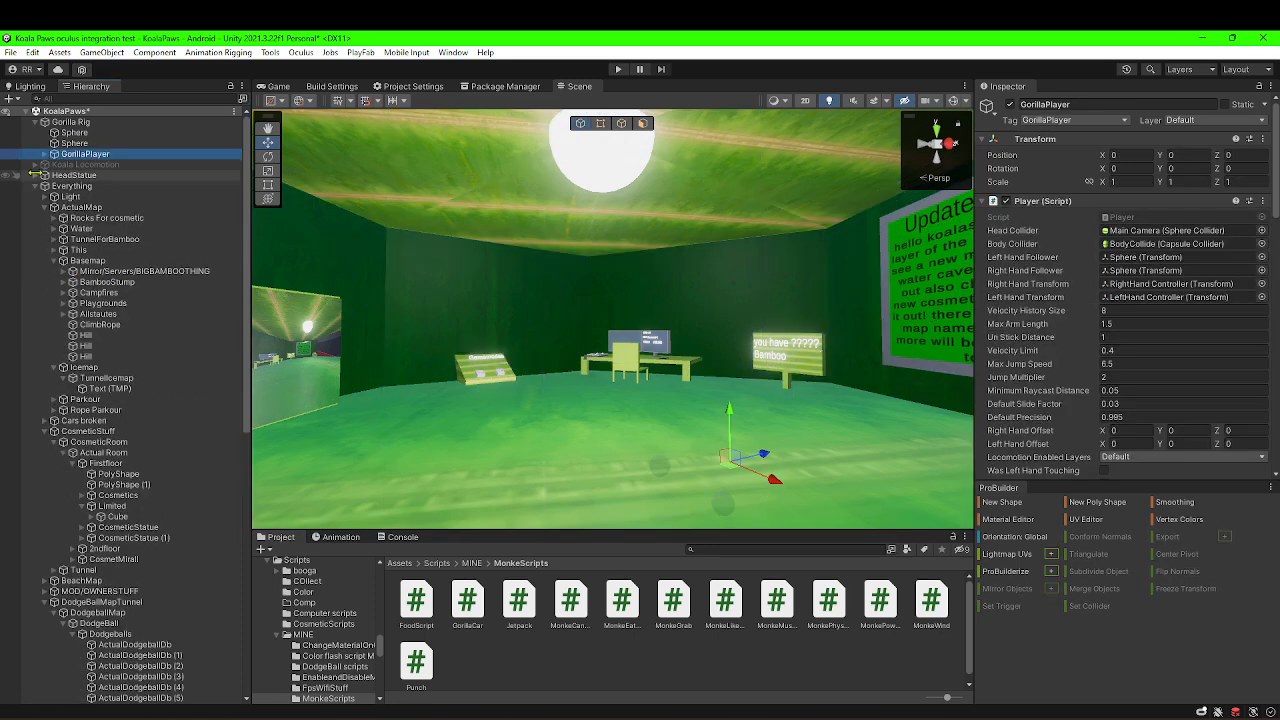
{"action": "right_click", "coordinate": [85, 153]}
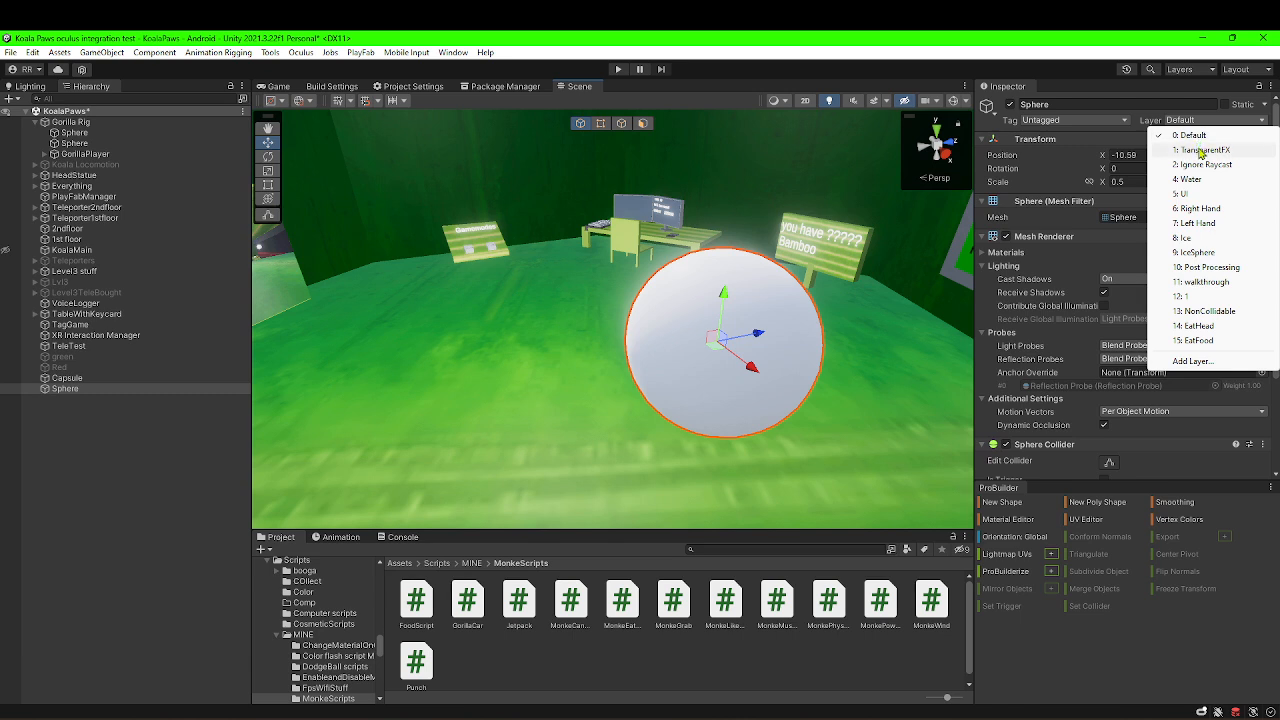
Put the new half-scale Sphere on the NonCollidable layer and inspect its Sphere Collider.
{"action": "left_click", "coordinate": [1210, 311]}
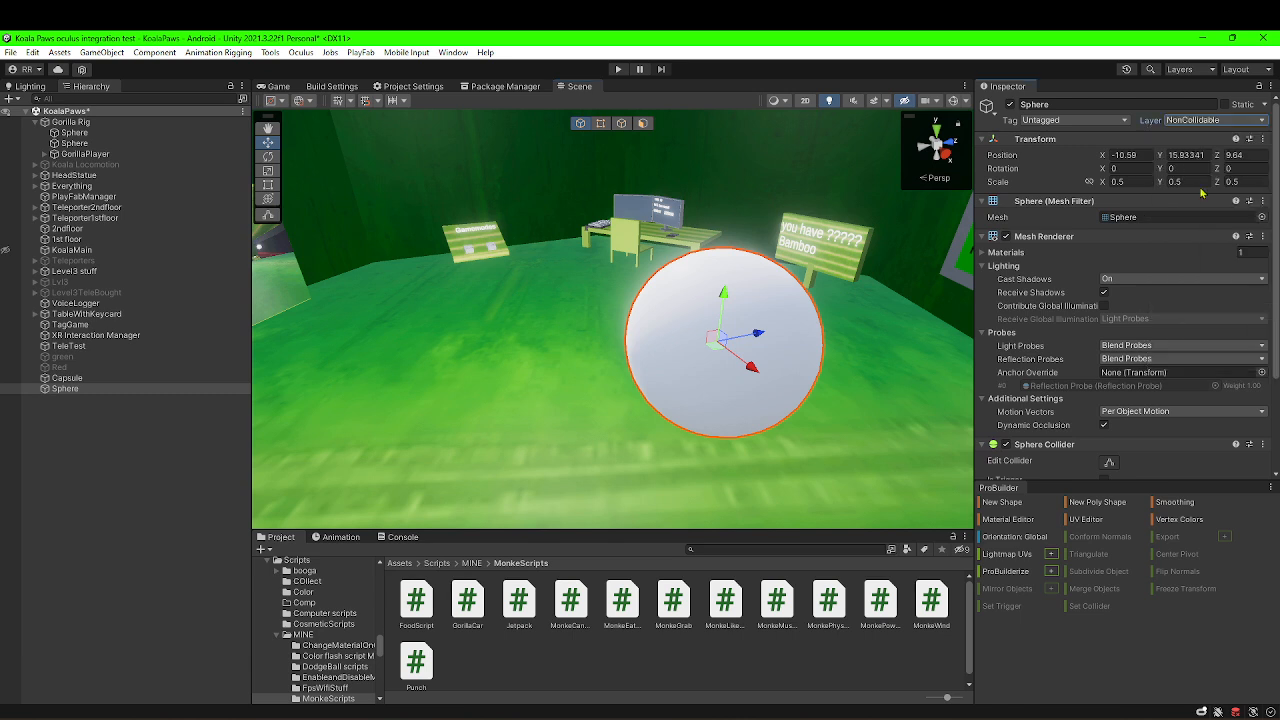
{"action": "mouse_move", "coordinate": [1205, 150]}
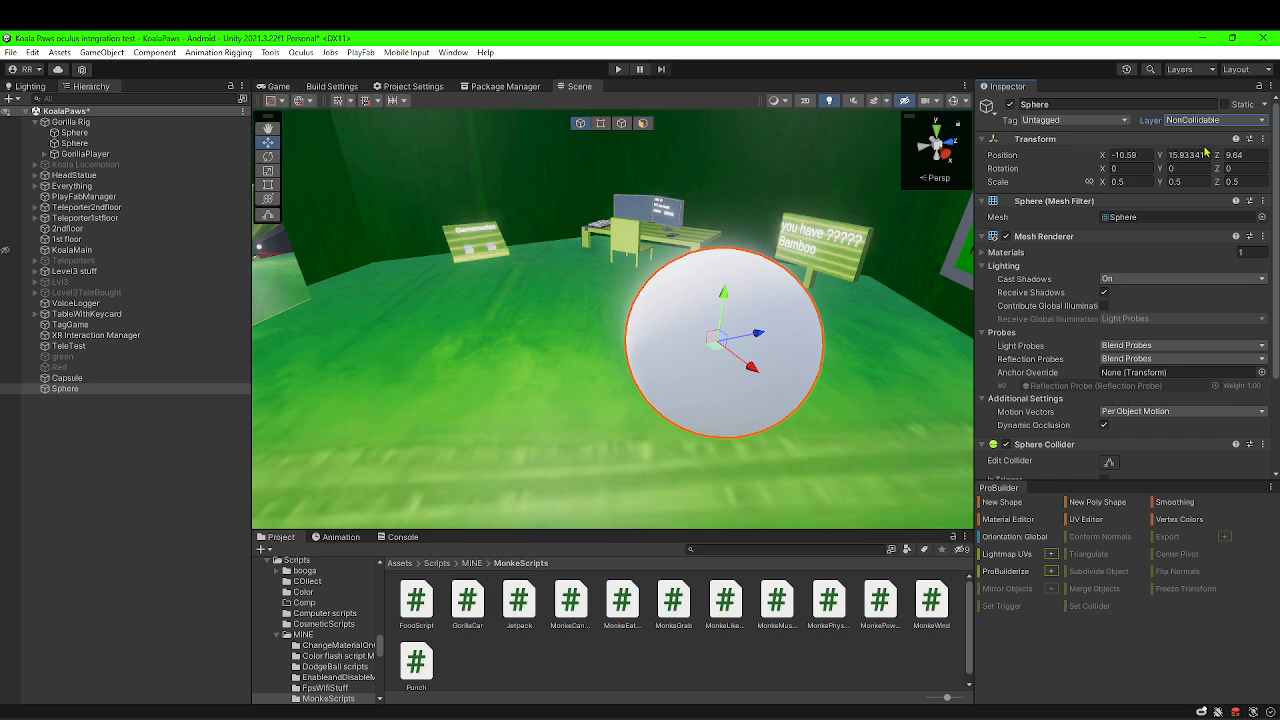
{"action": "left_click", "coordinate": [1128, 181]}
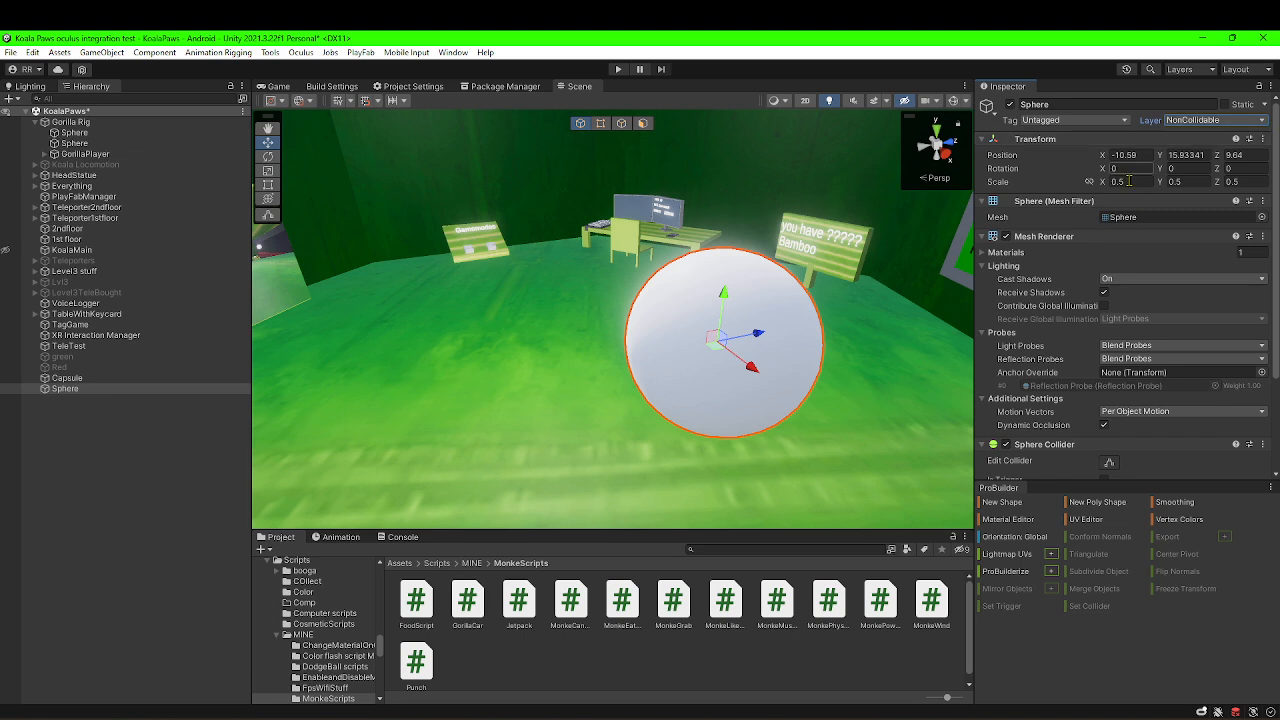
{"action": "left_click", "coordinate": [1195, 120]}
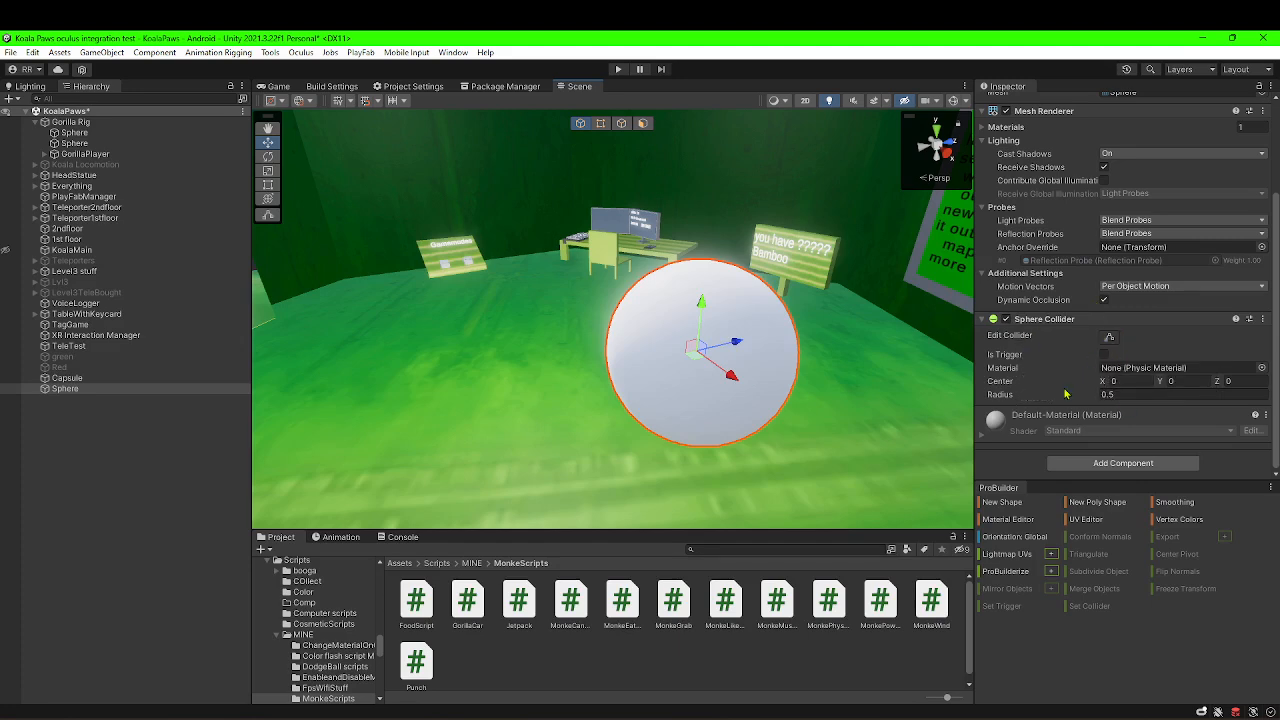
{"action": "mouse_move", "coordinate": [1065, 394]}
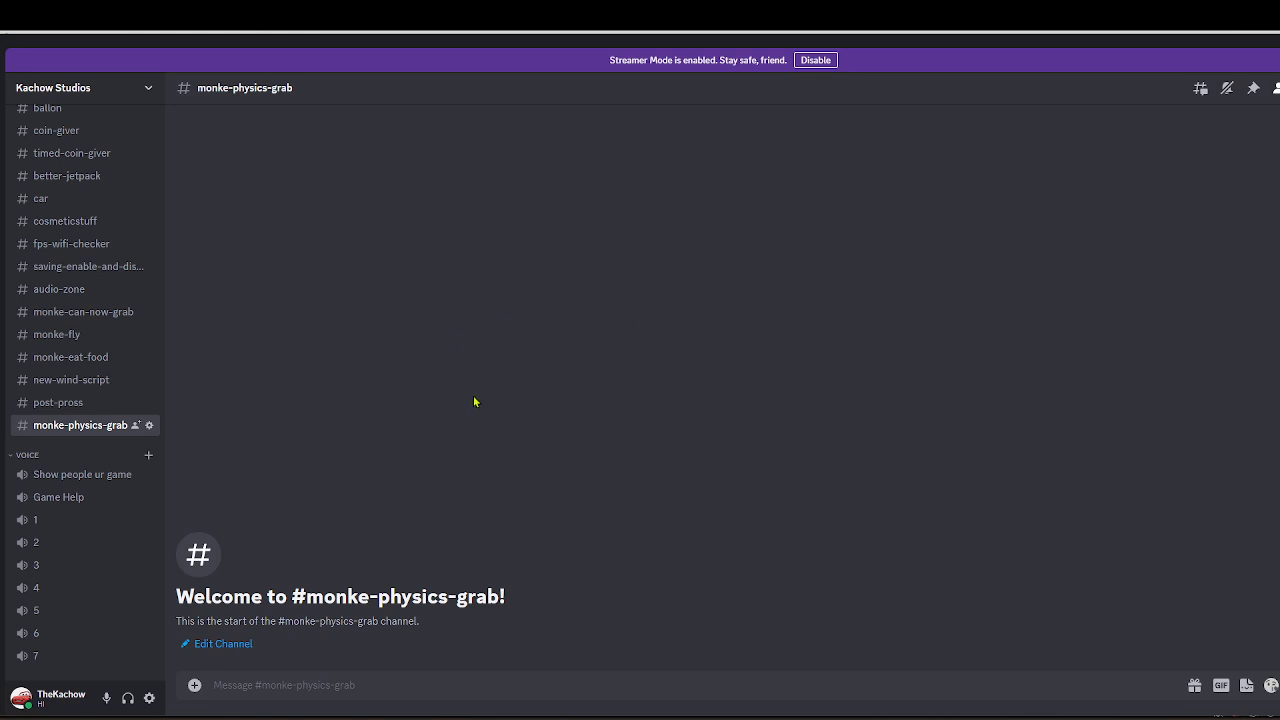
{"action": "scroll", "scroll_direction": "up", "scroll_amount": 3}
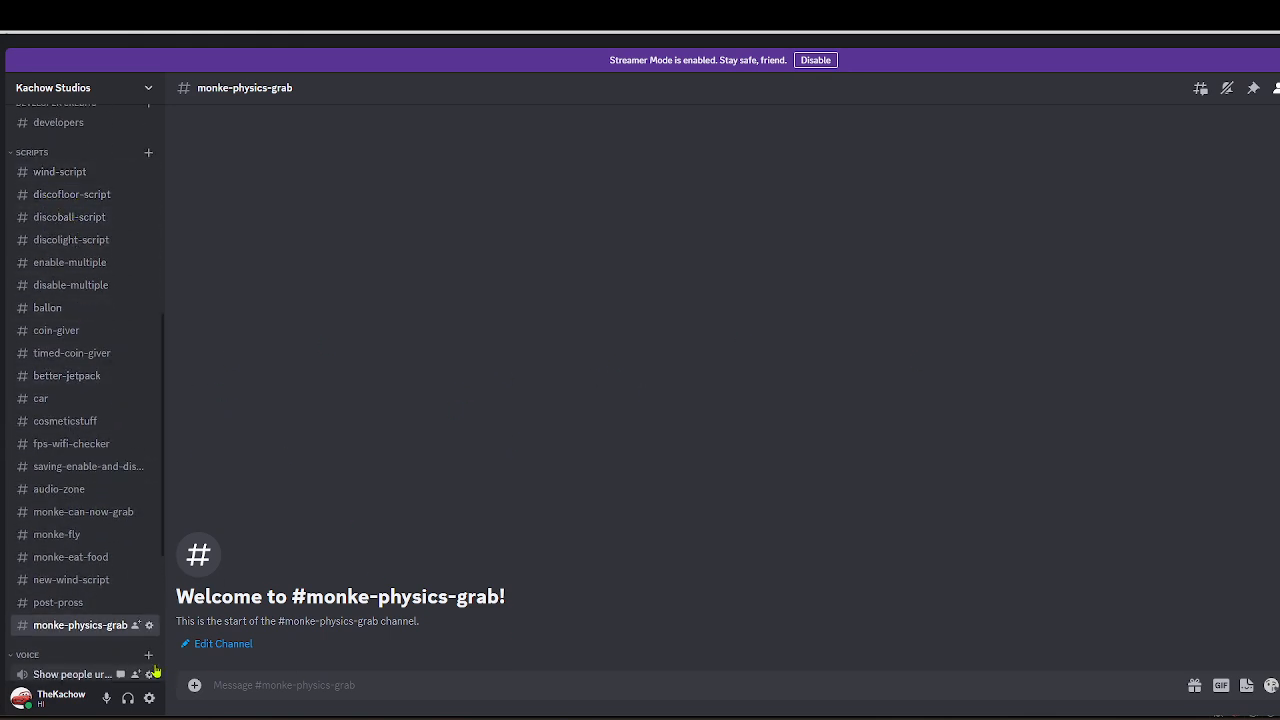
{"action": "mouse_move", "coordinate": [137, 625]}
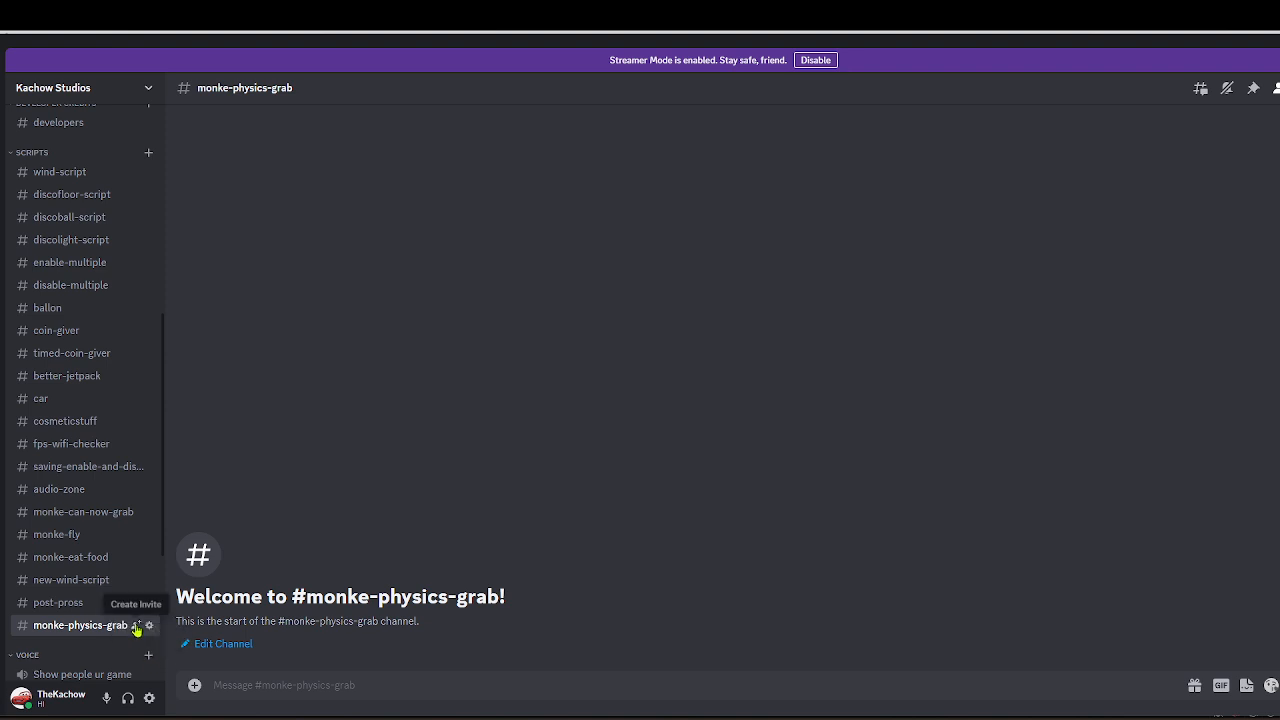
{"action": "mouse_move", "coordinate": [773, 293]}
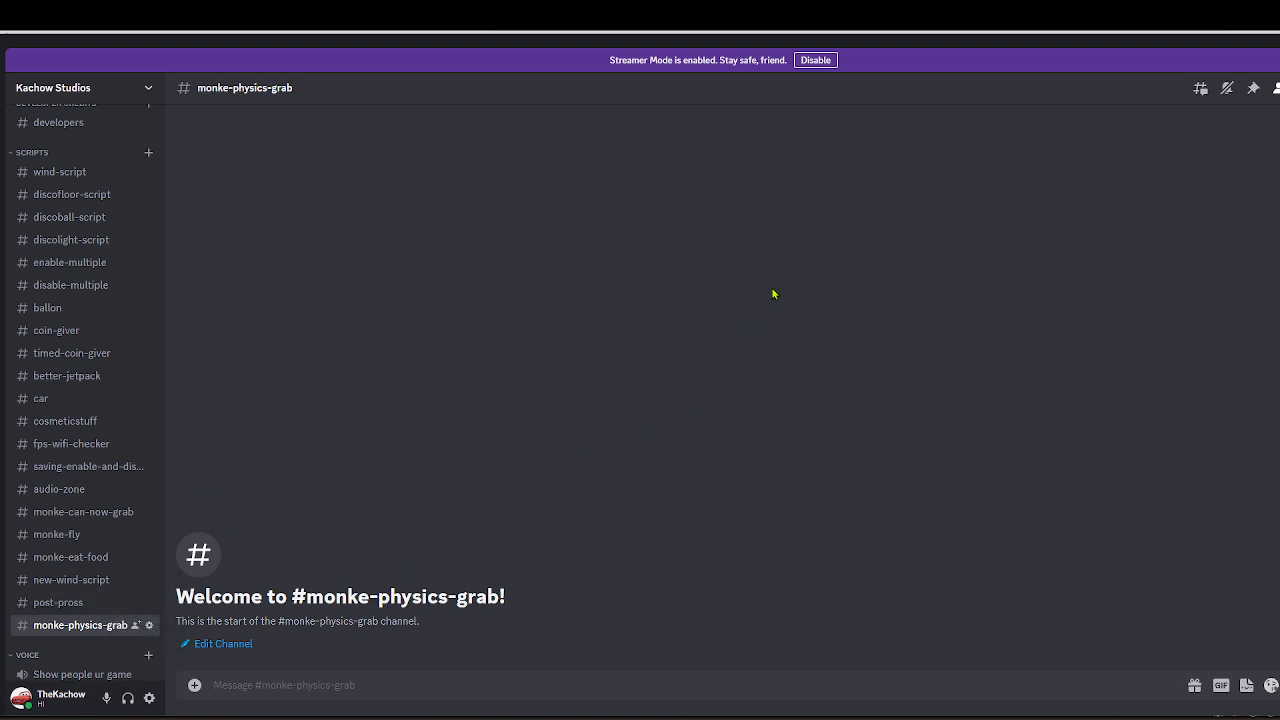
{"action": "mouse_move", "coordinate": [773, 293]}
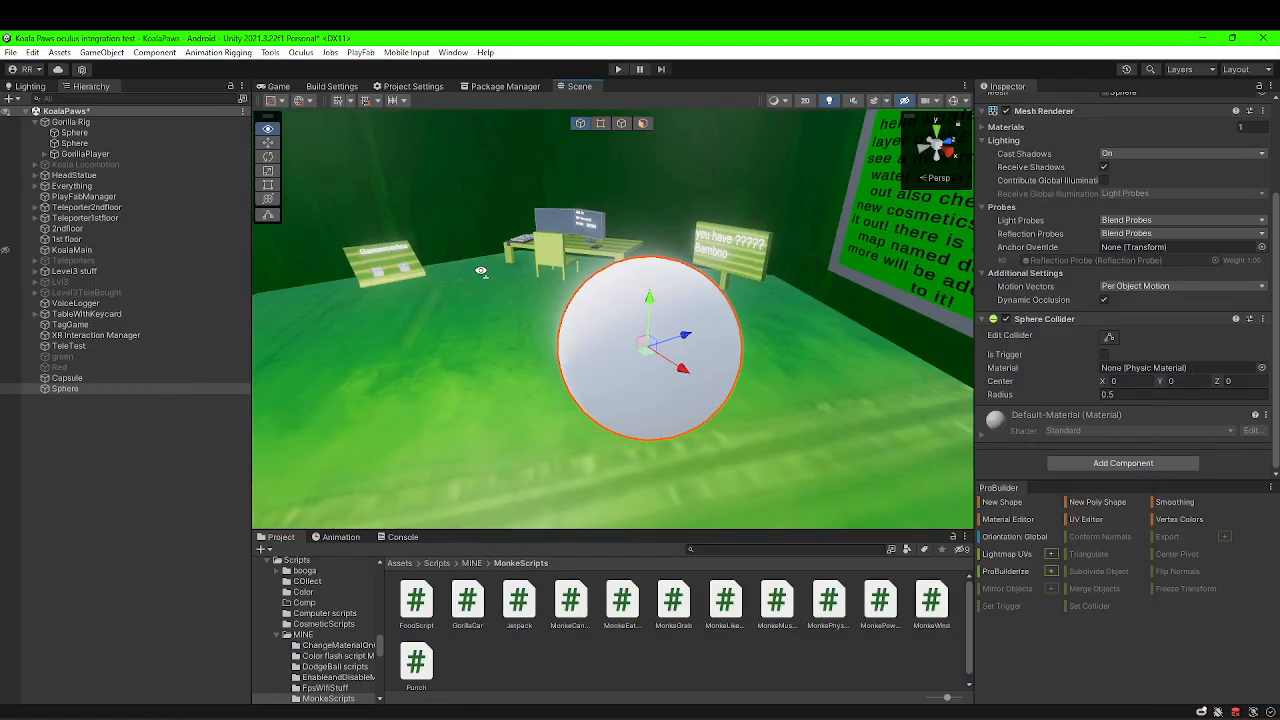
Attach MonkePhysicsGrab to Sphere and assign the left and right hand controllers.
{"action": "left_click", "coordinate": [267, 128]}
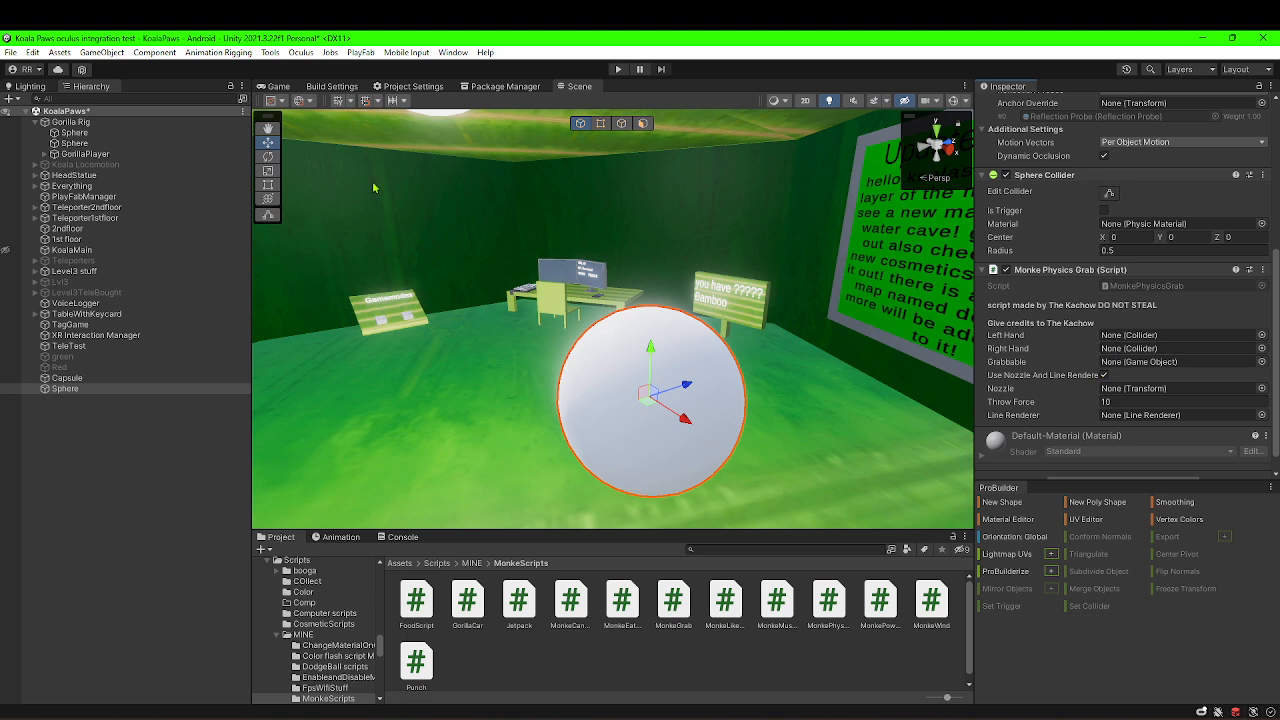
{"action": "left_click", "coordinate": [37, 154]}
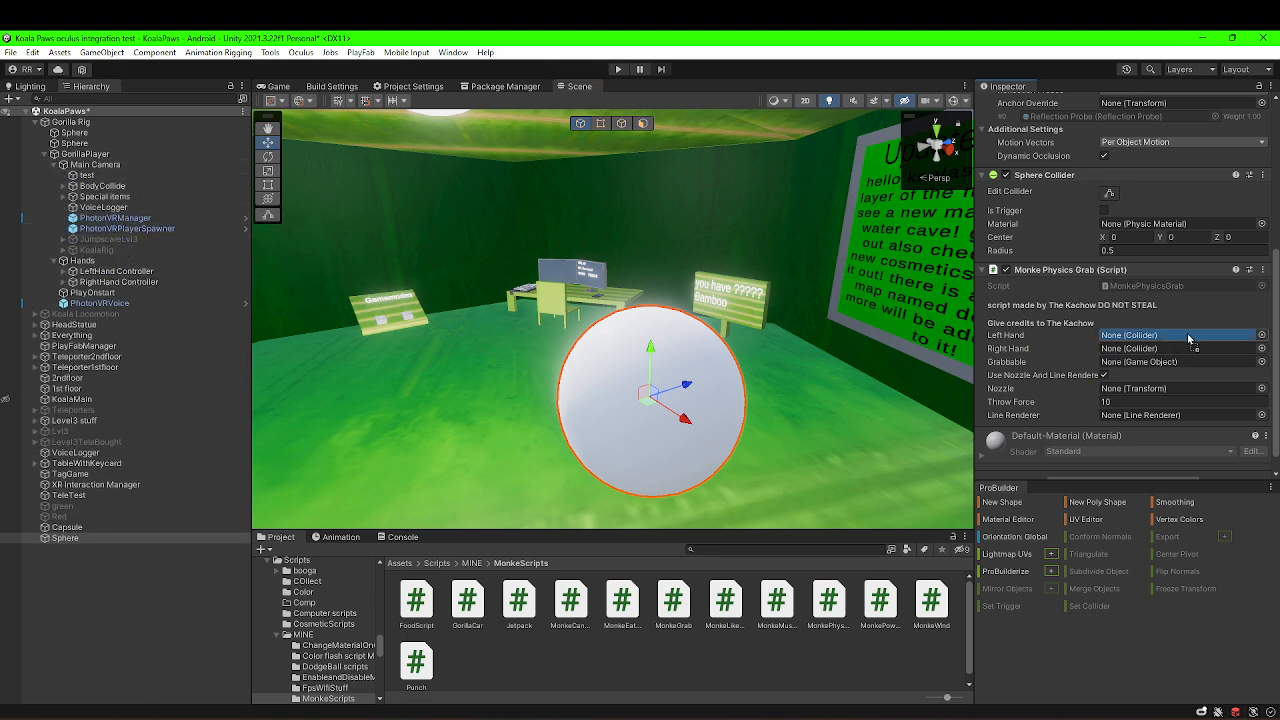
{"action": "left_click", "coordinate": [1175, 334]}
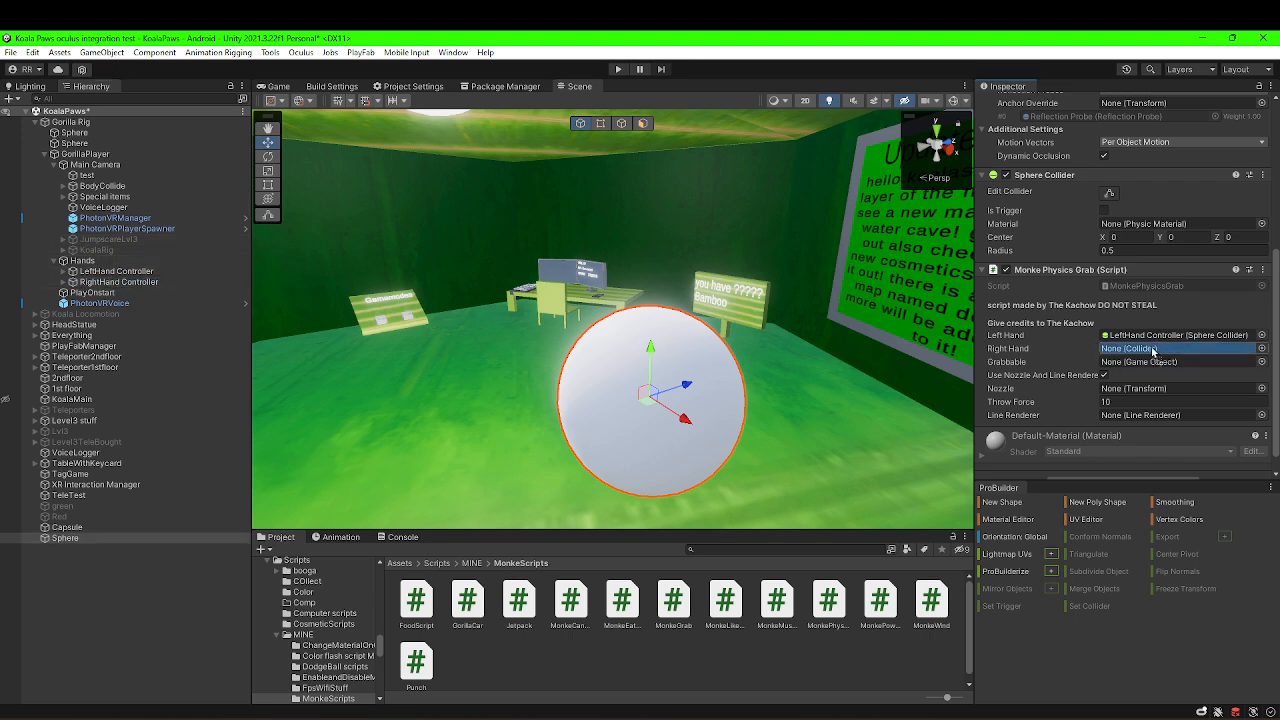
{"action": "left_click", "coordinate": [1180, 348]}
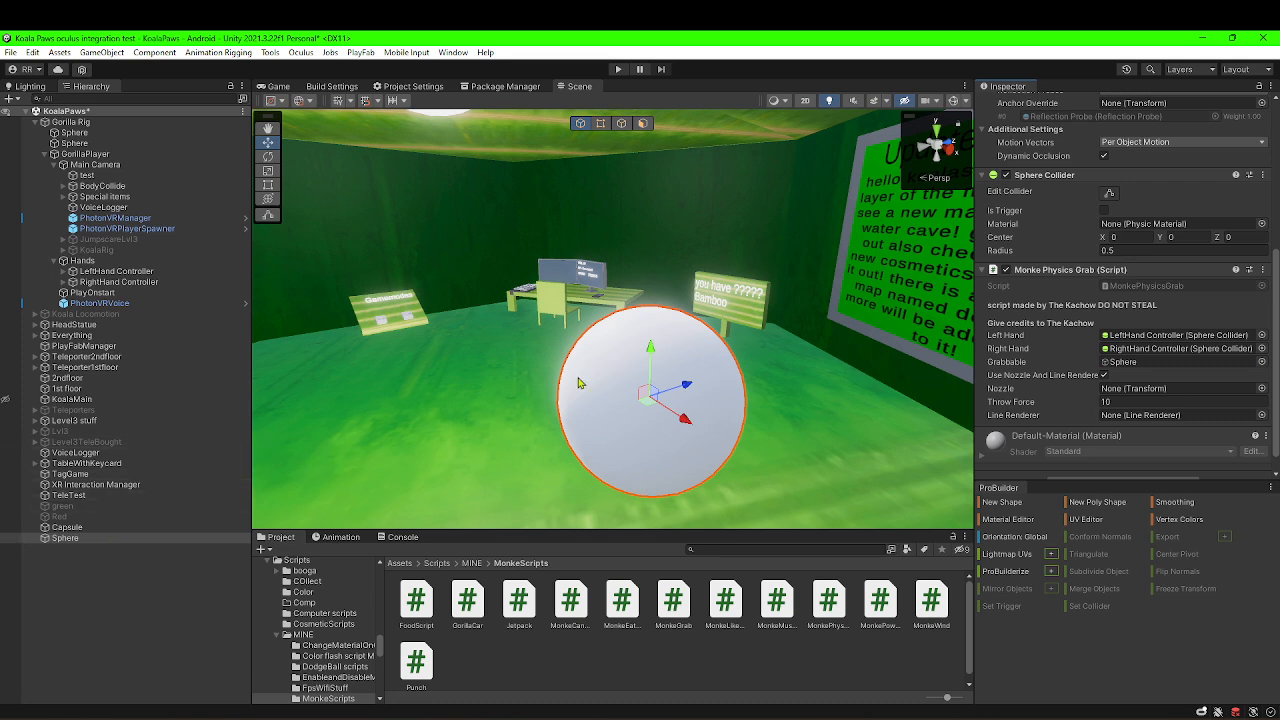
{"action": "mouse_move", "coordinate": [1167, 387]}
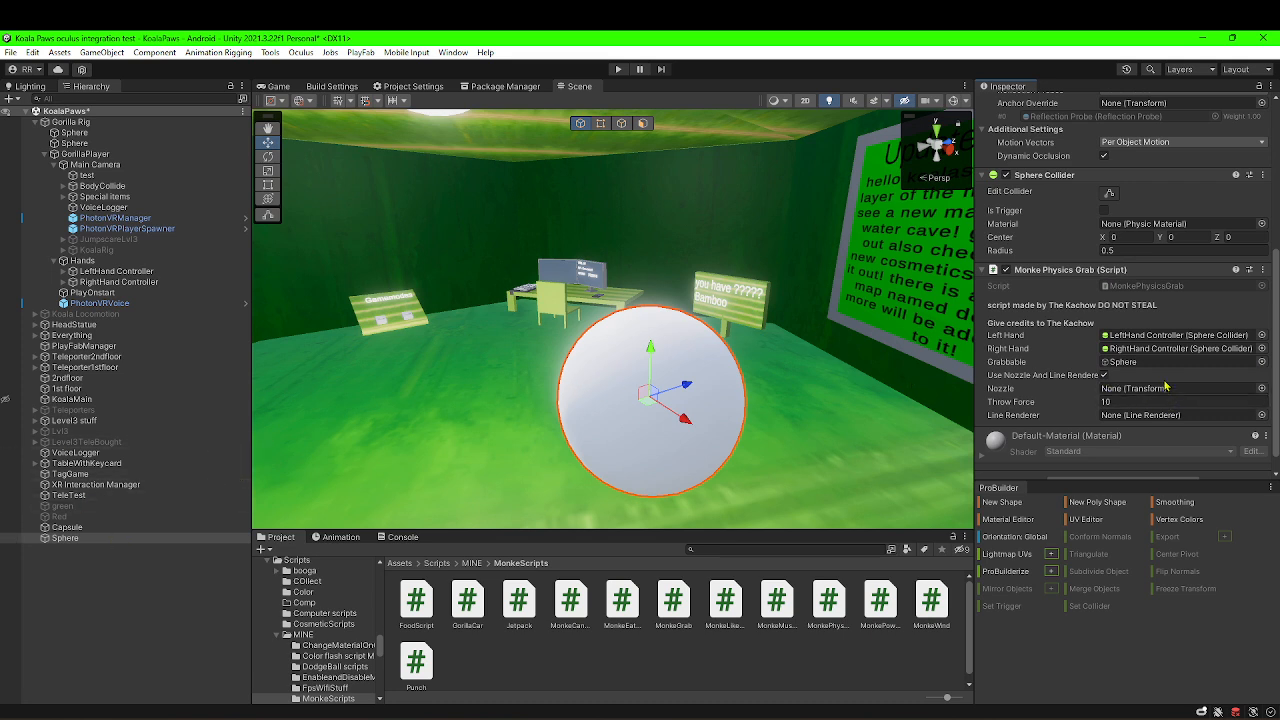
Set Main Camera as the grab script's nozzle and add a Line Renderer to the Sphere.
{"action": "scroll", "scroll_direction": "down", "scroll_amount": 3}
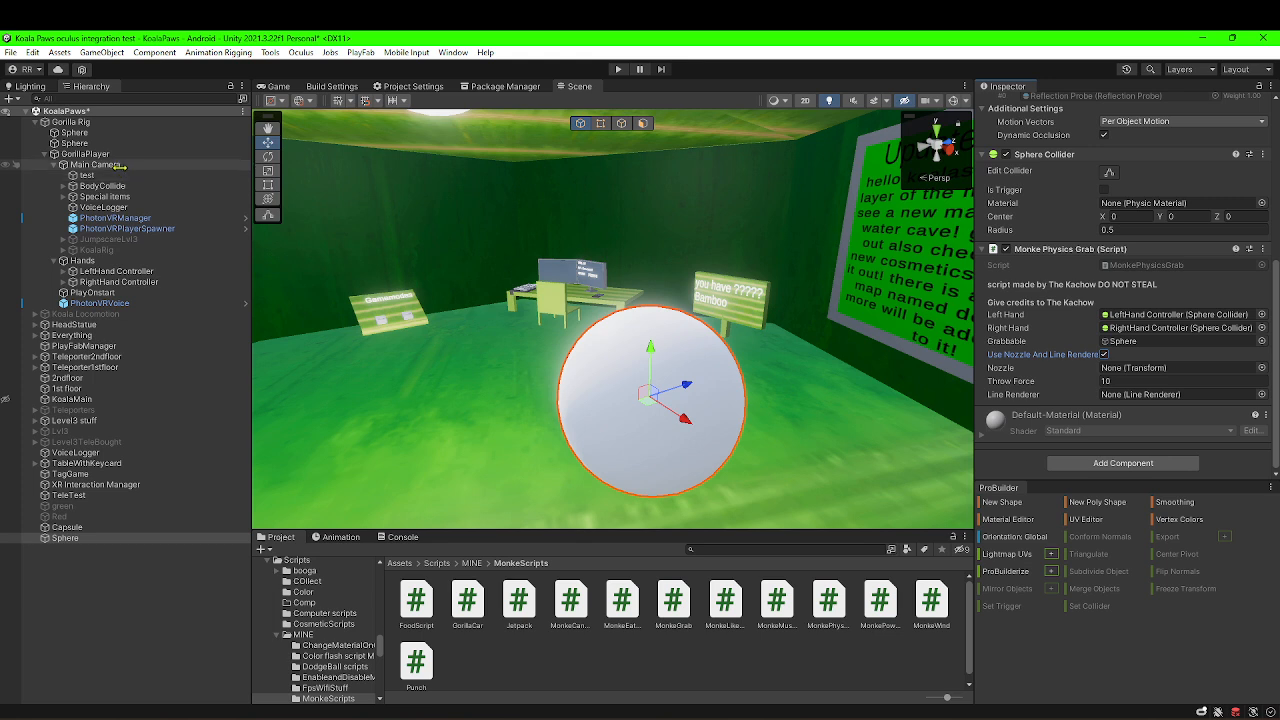
{"action": "left_click", "coordinate": [1180, 367]}
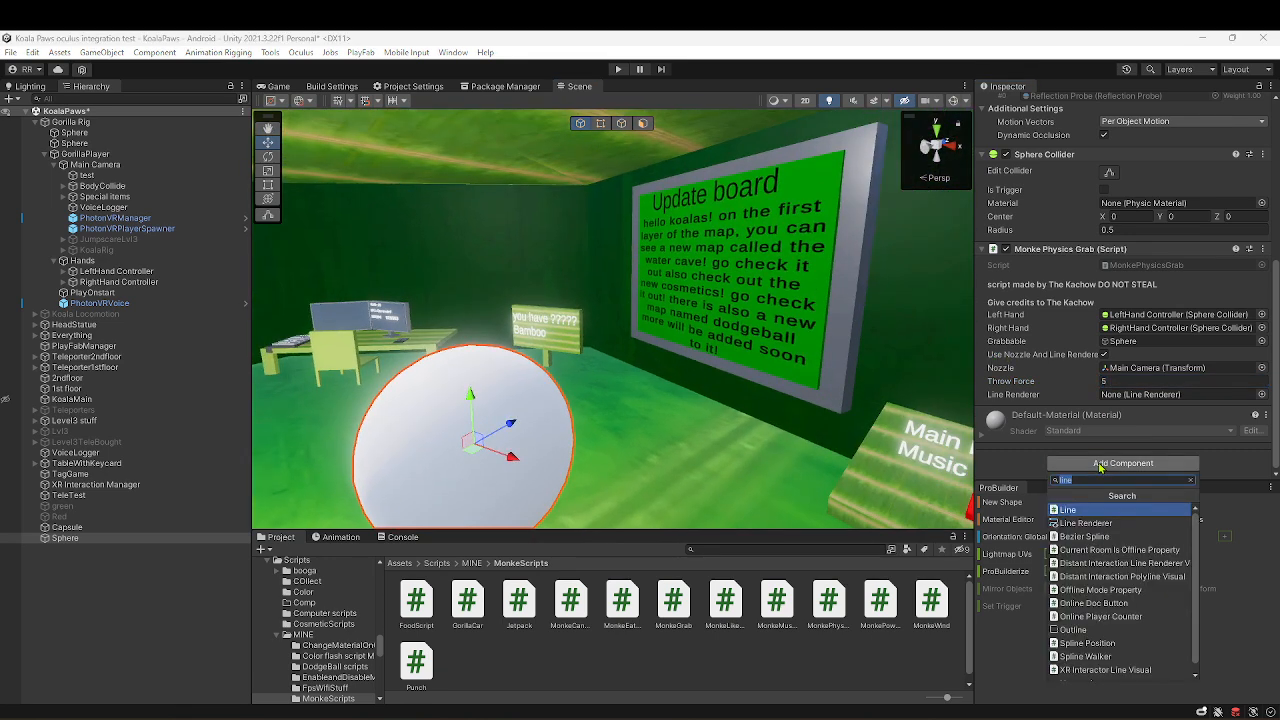
{"action": "left_click", "coordinate": [1069, 510]}
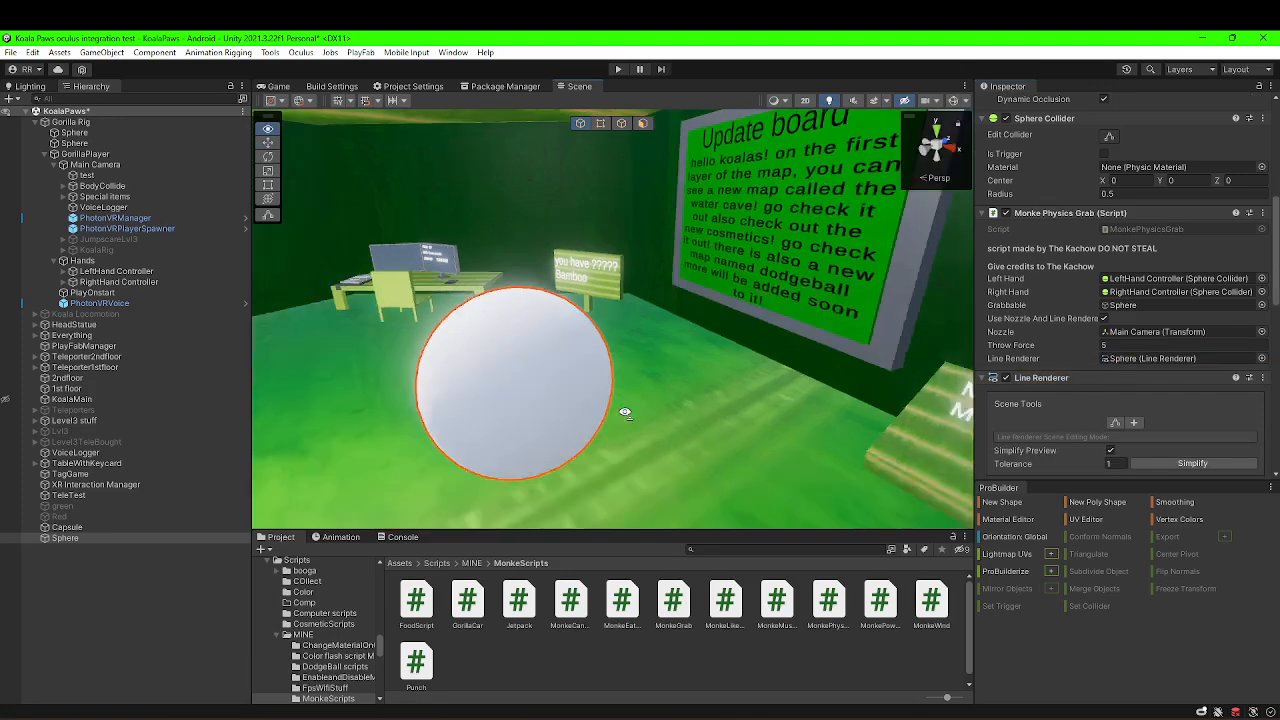
{"action": "left_click_drag", "start_coordinate": [625, 414], "coordinate": [862, 314]}
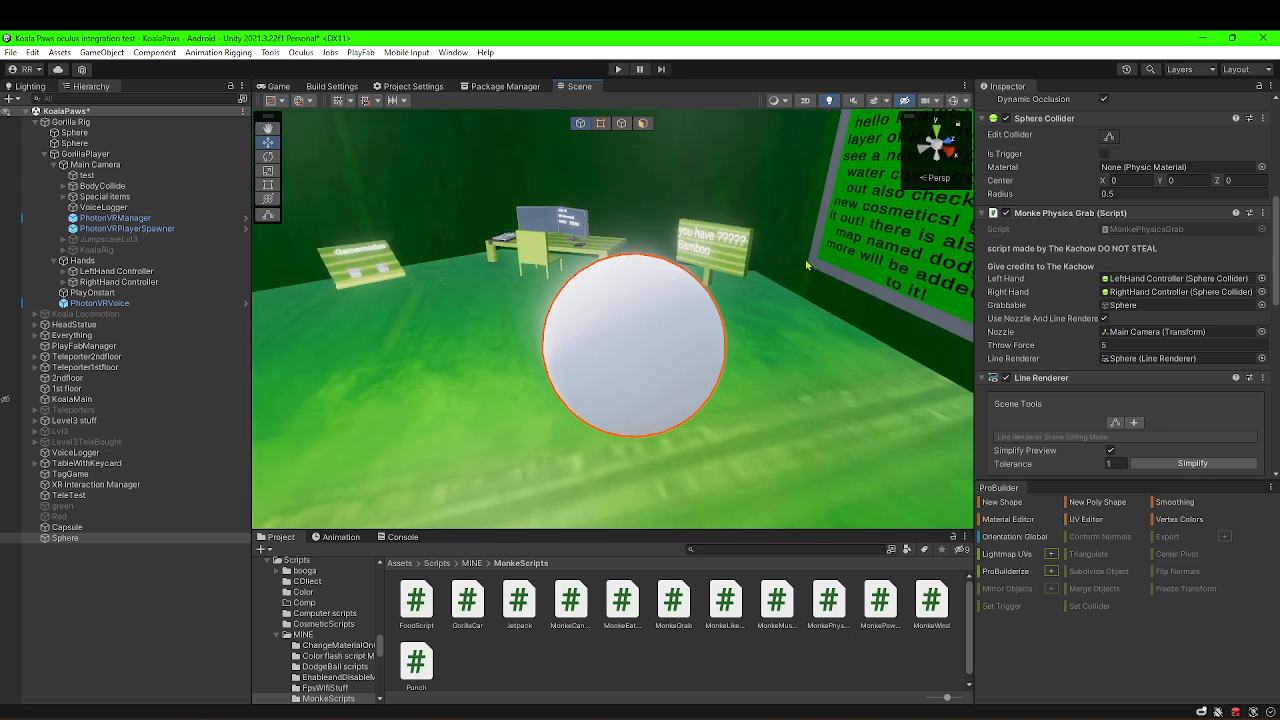
{"action": "mouse_move", "coordinate": [840, 358]}
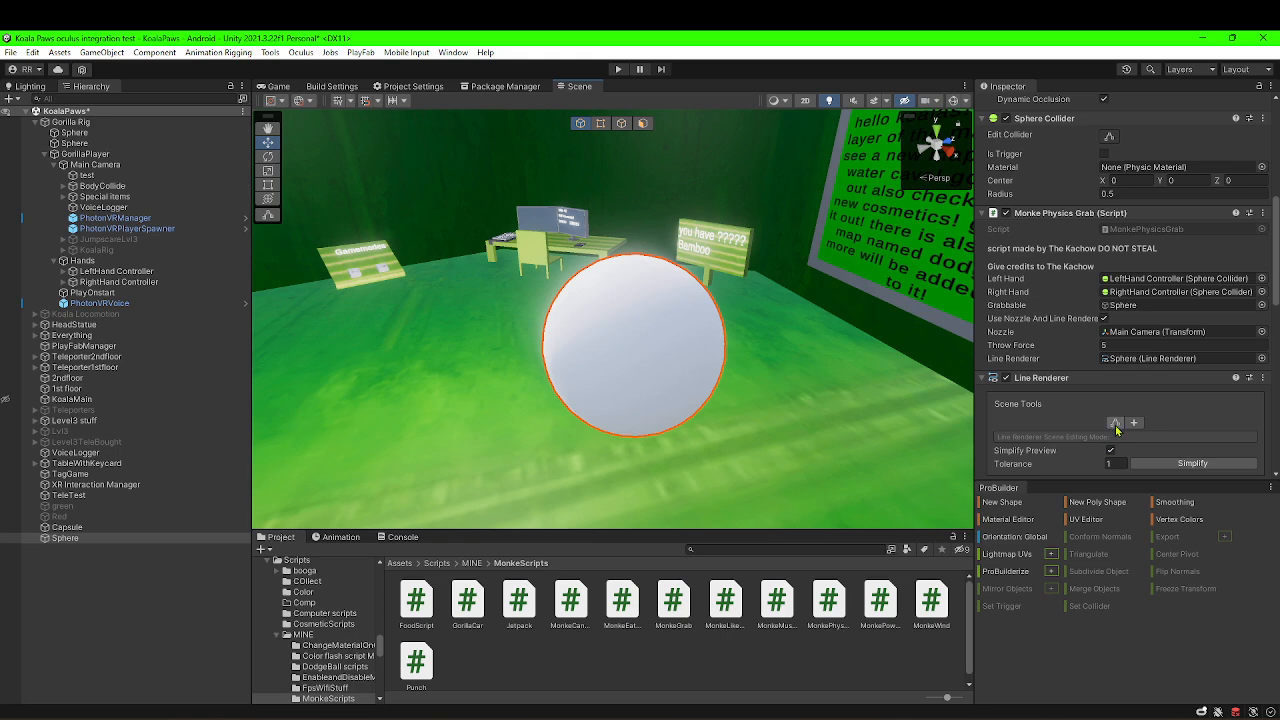
{"action": "left_click", "coordinate": [1114, 423]}
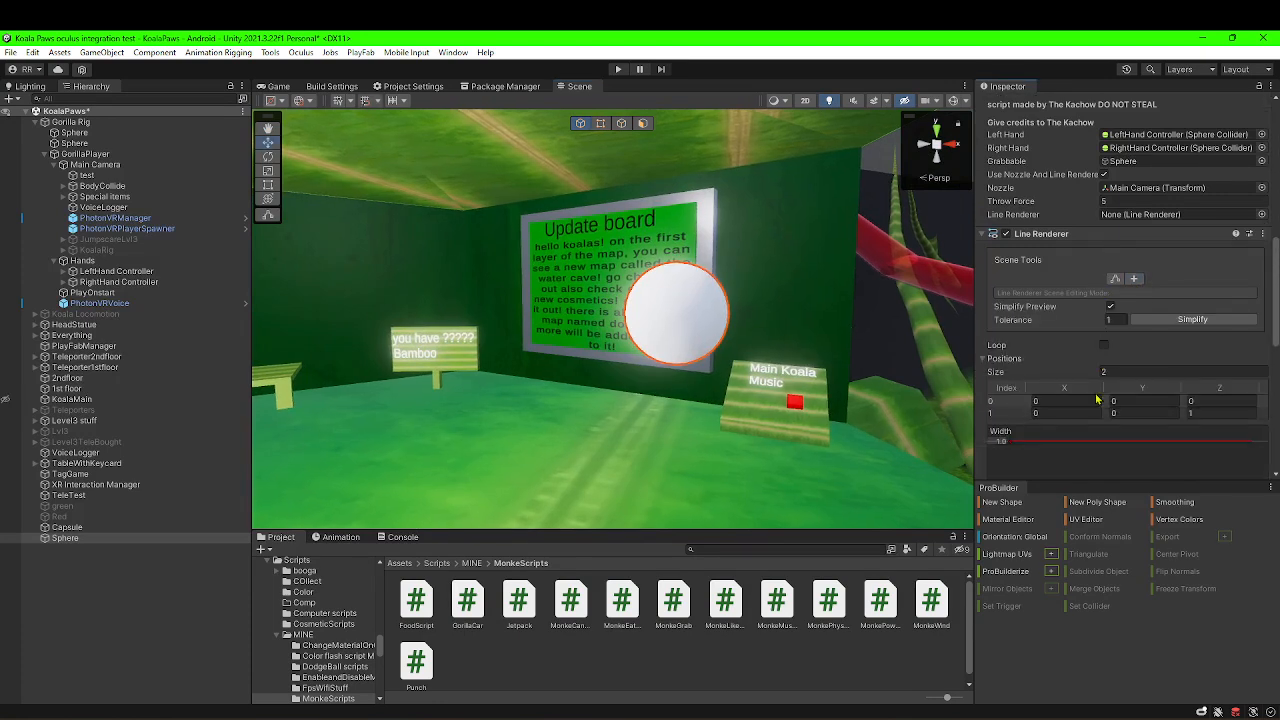
{"action": "mouse_move", "coordinate": [992, 261]}
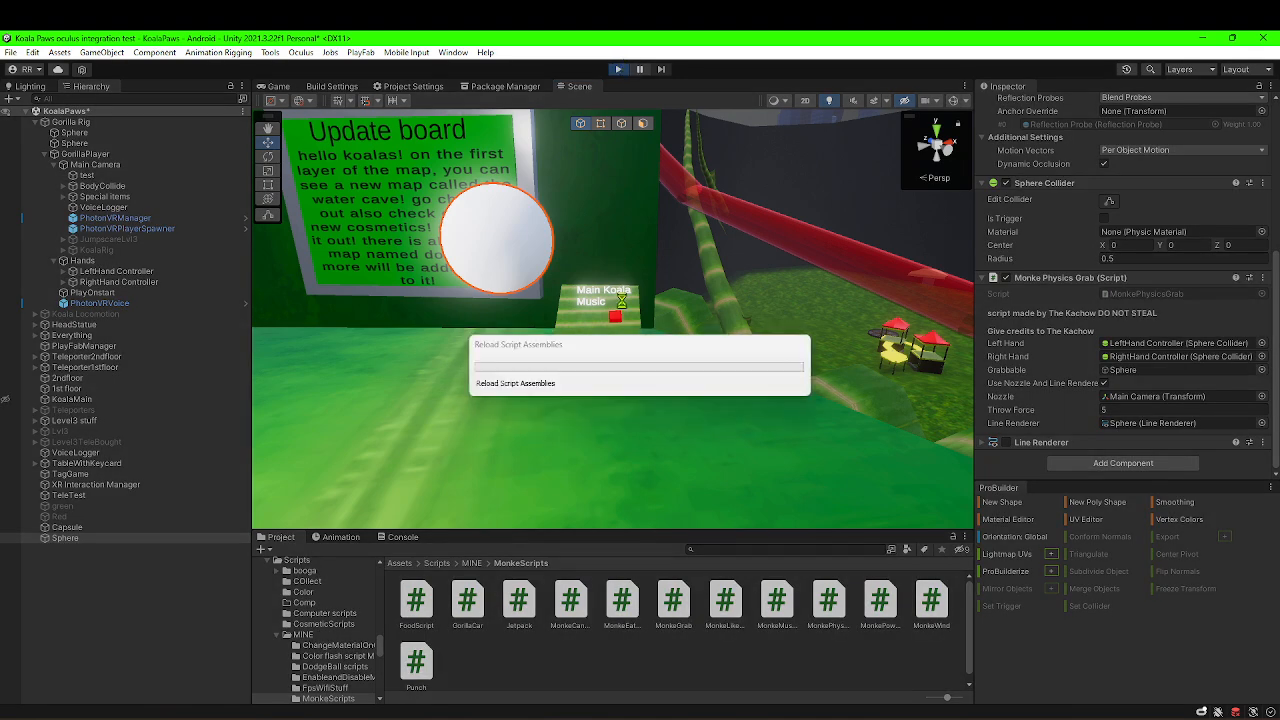
{"action": "mouse_move", "coordinate": [462, 172]}
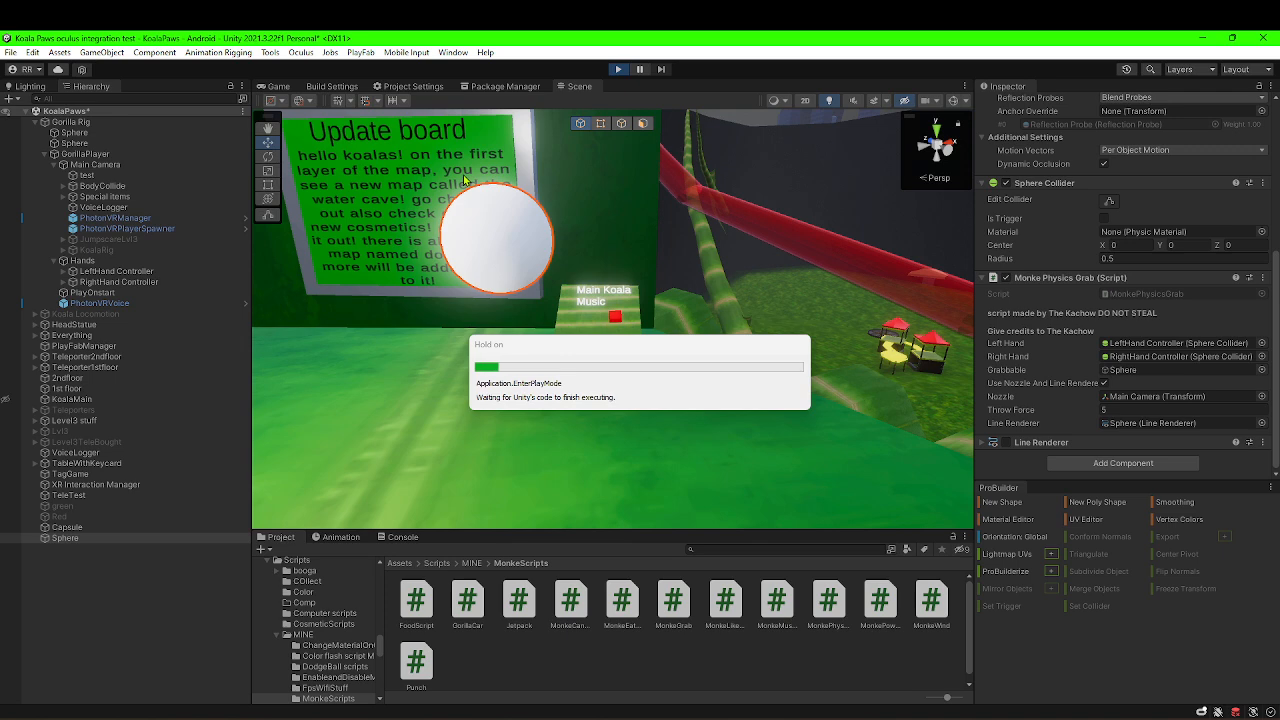
Exit play mode after the MissingComponentException about a Renderer appears.
{"action": "left_click", "coordinate": [617, 69]}
{"action": "type", "text": "rig"}
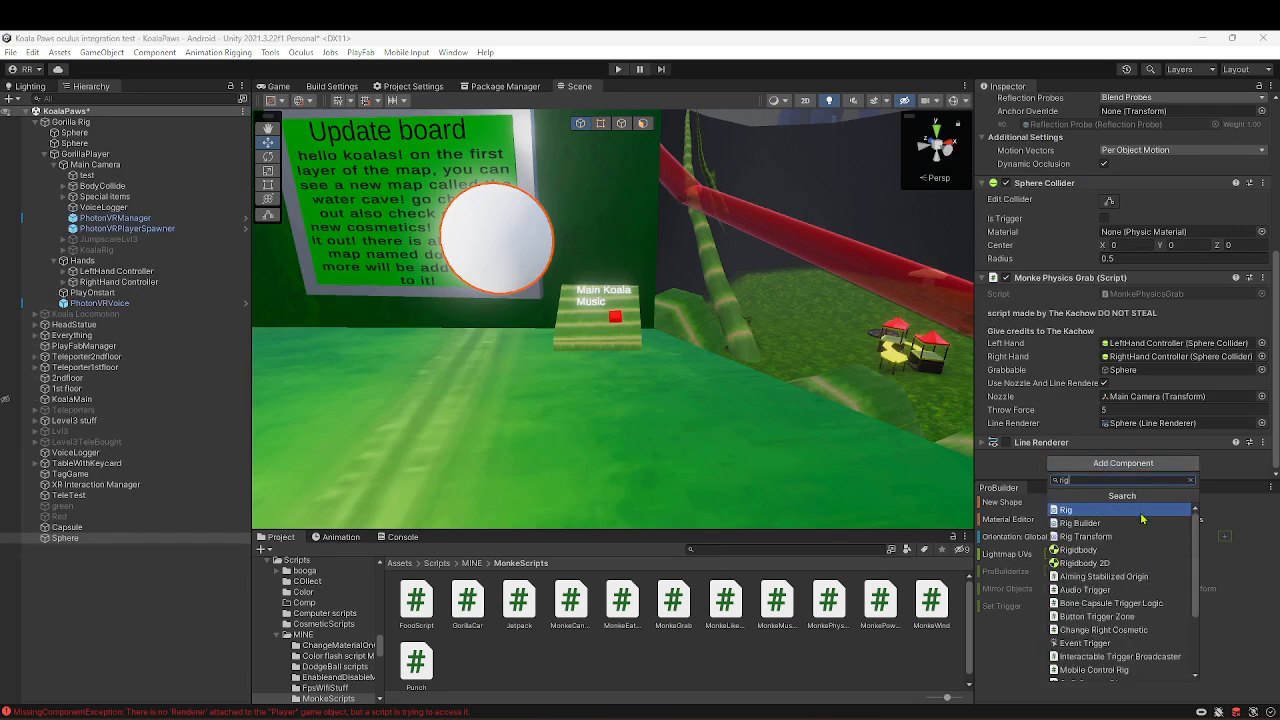
Add a Rigidbody to the Sphere and start play mode.
{"action": "left_click", "coordinate": [1078, 550]}
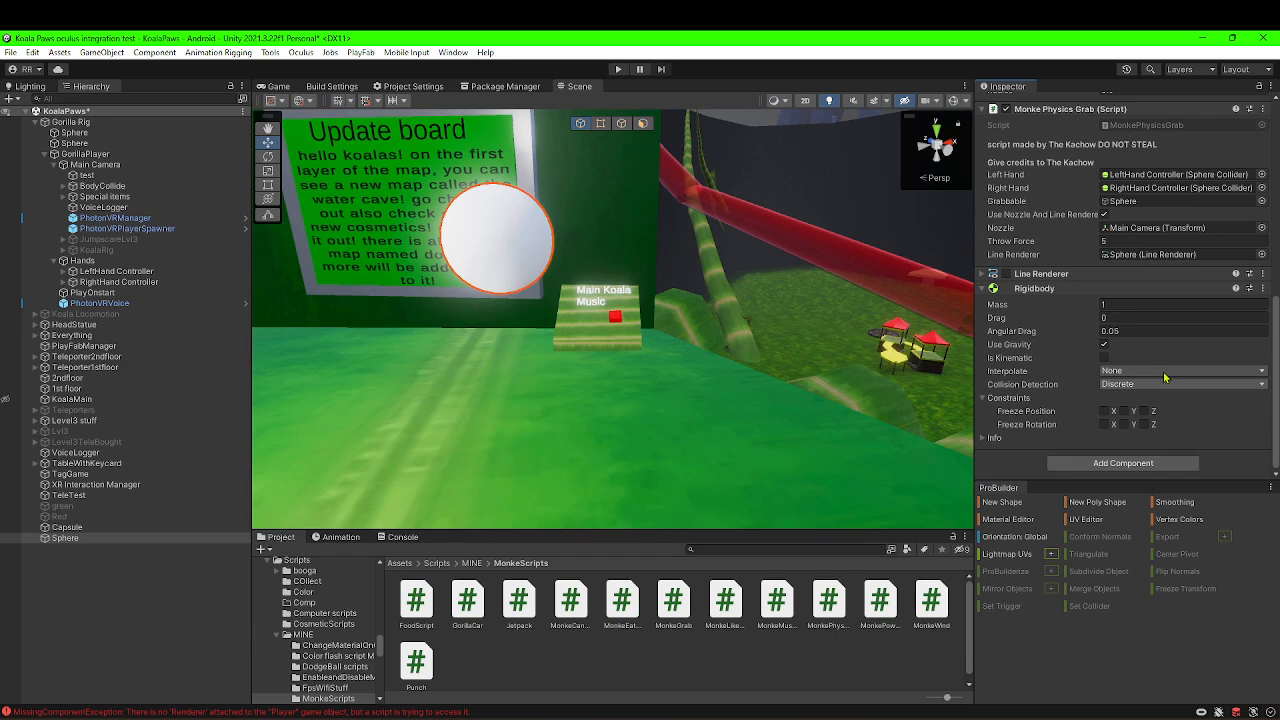
{"action": "mouse_move", "coordinate": [1085, 345]}
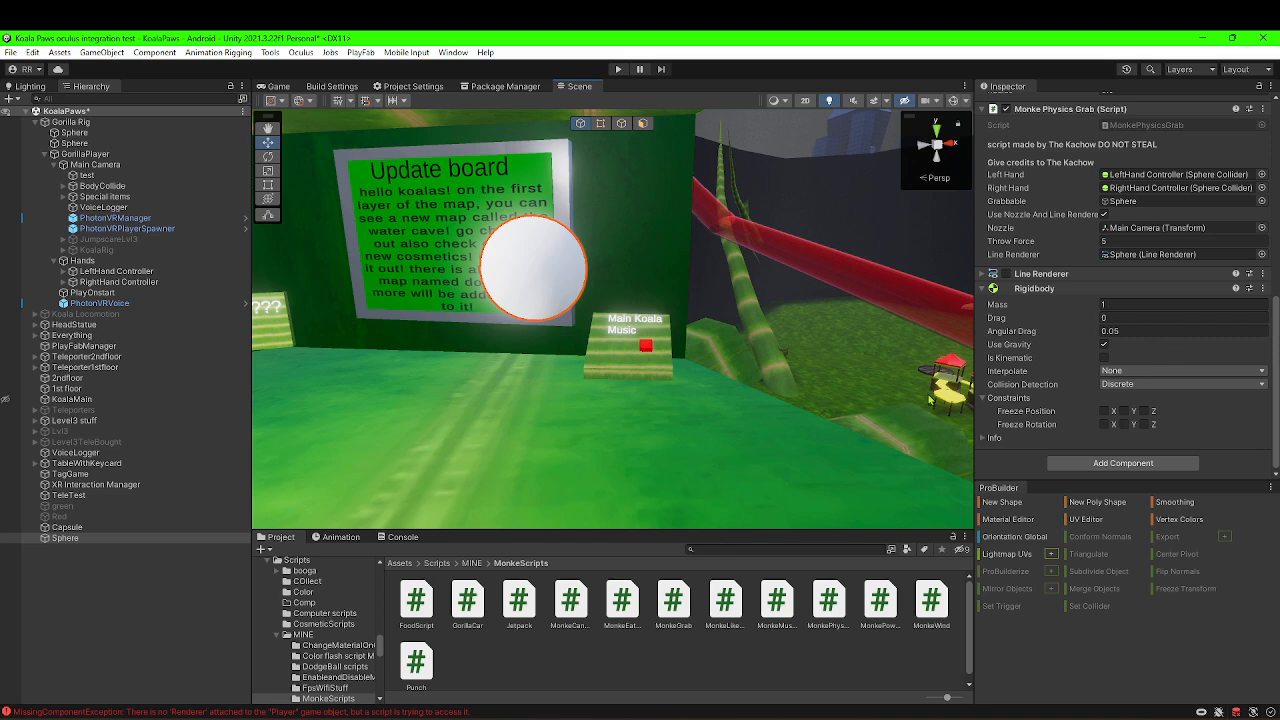
{"action": "left_click", "coordinate": [617, 69]}
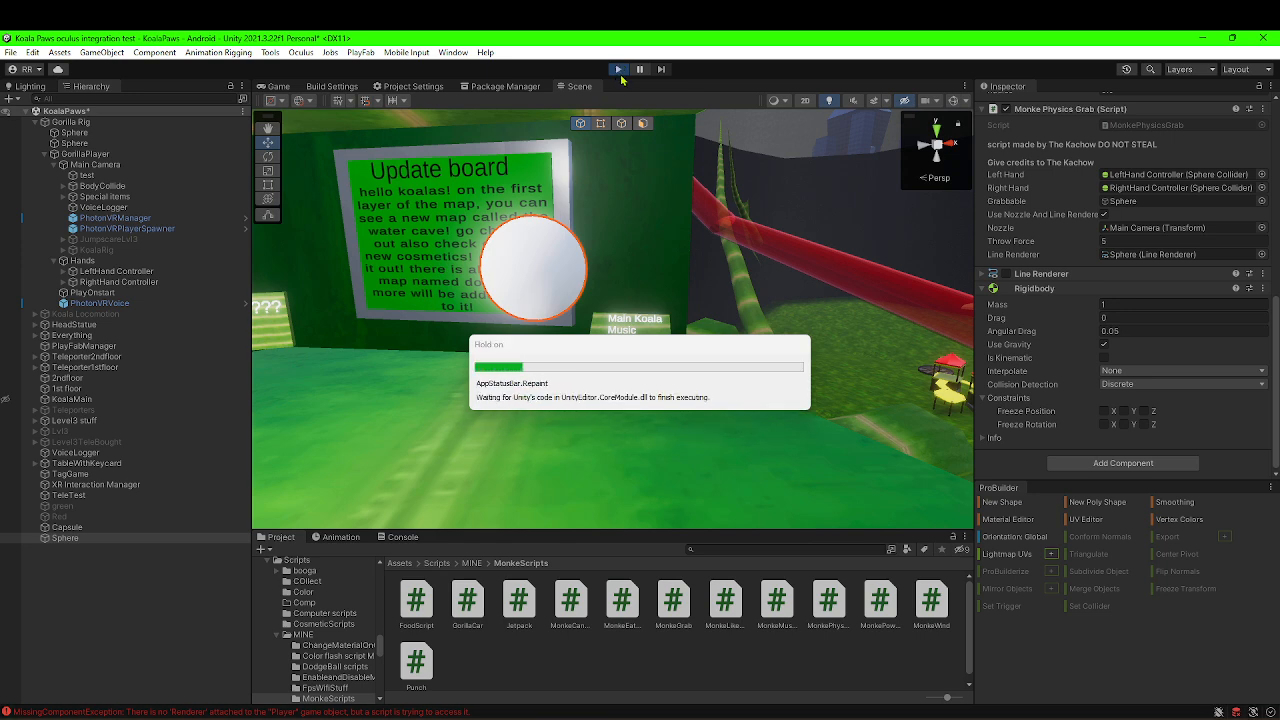
Play-test grabbing and throwing the Sphere, then stop play mode.
{"action": "left_click", "coordinate": [617, 69]}
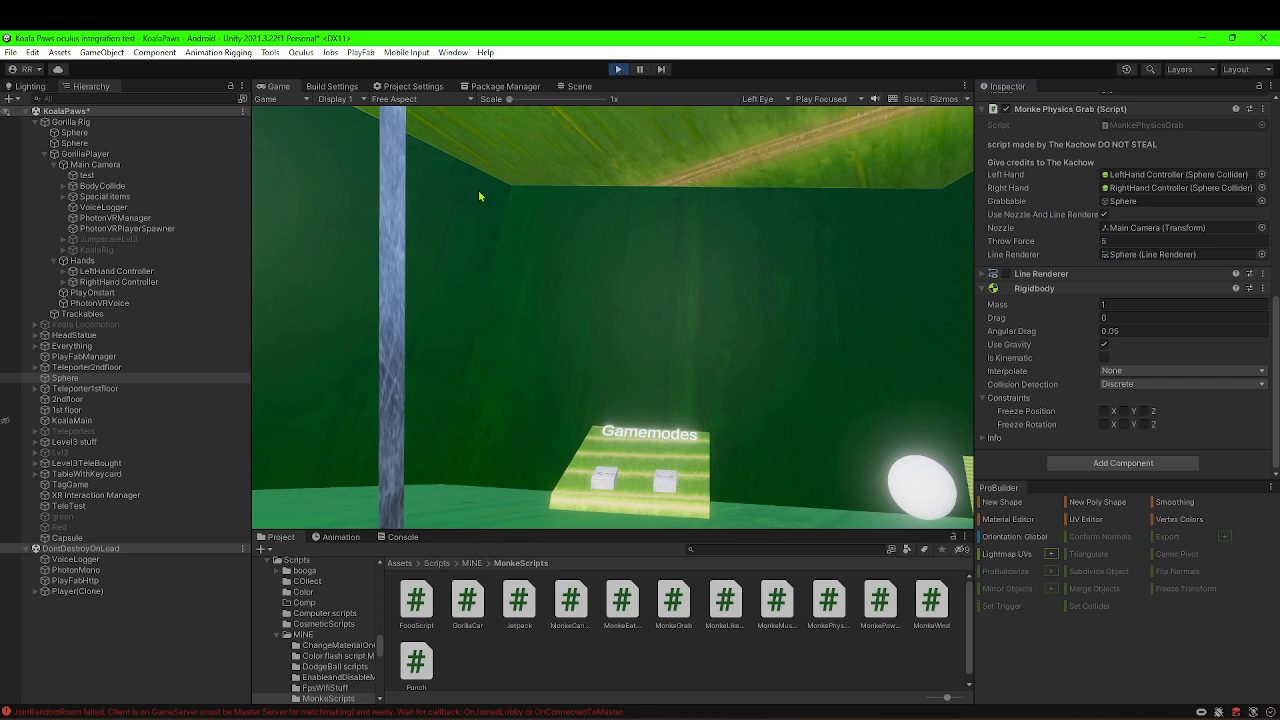
{"action": "left_click", "coordinate": [579, 86]}
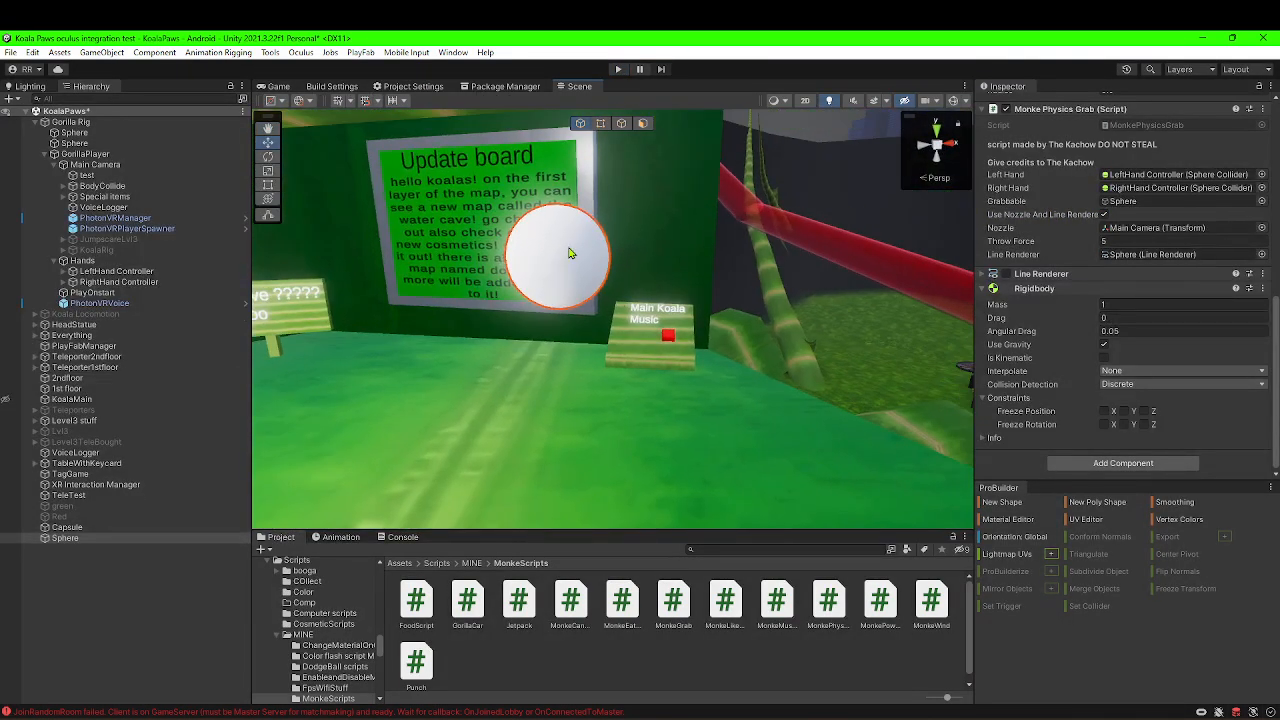
{"action": "mouse_move", "coordinate": [607, 257]}
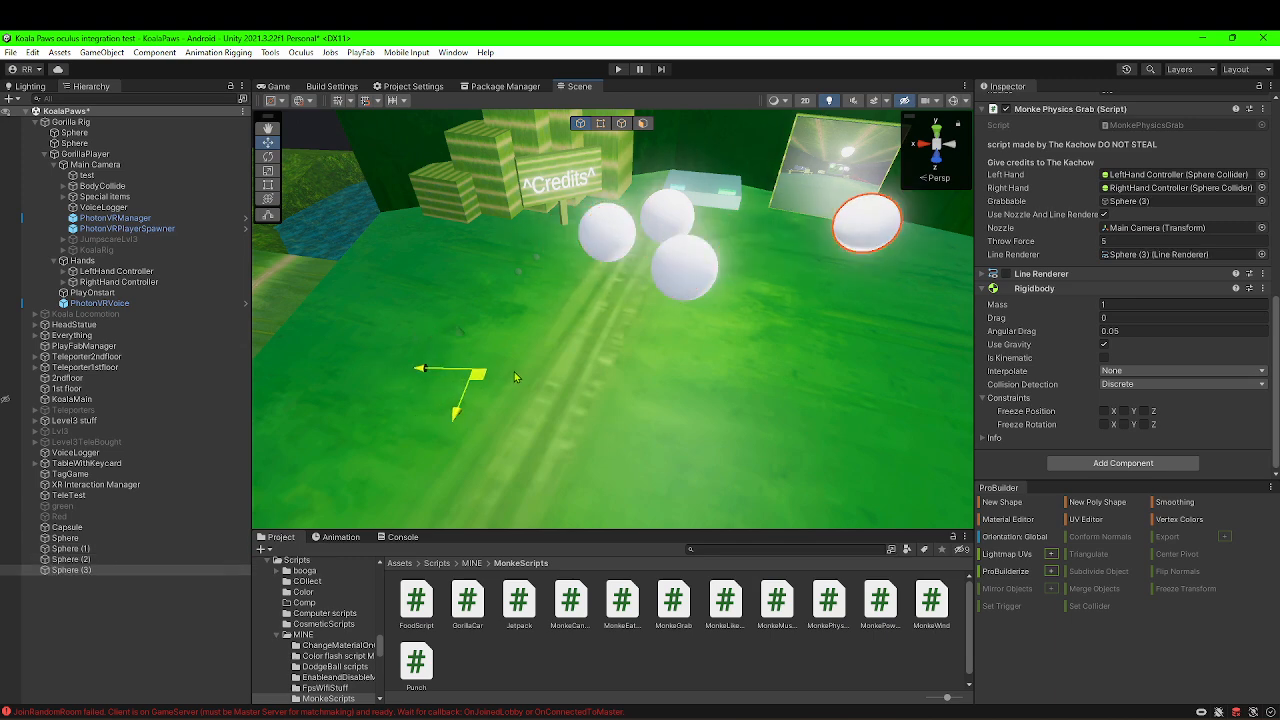
Play-test the duplicated spheres, then start creating a new Hierarchy object.
{"action": "left_click", "coordinate": [618, 69]}
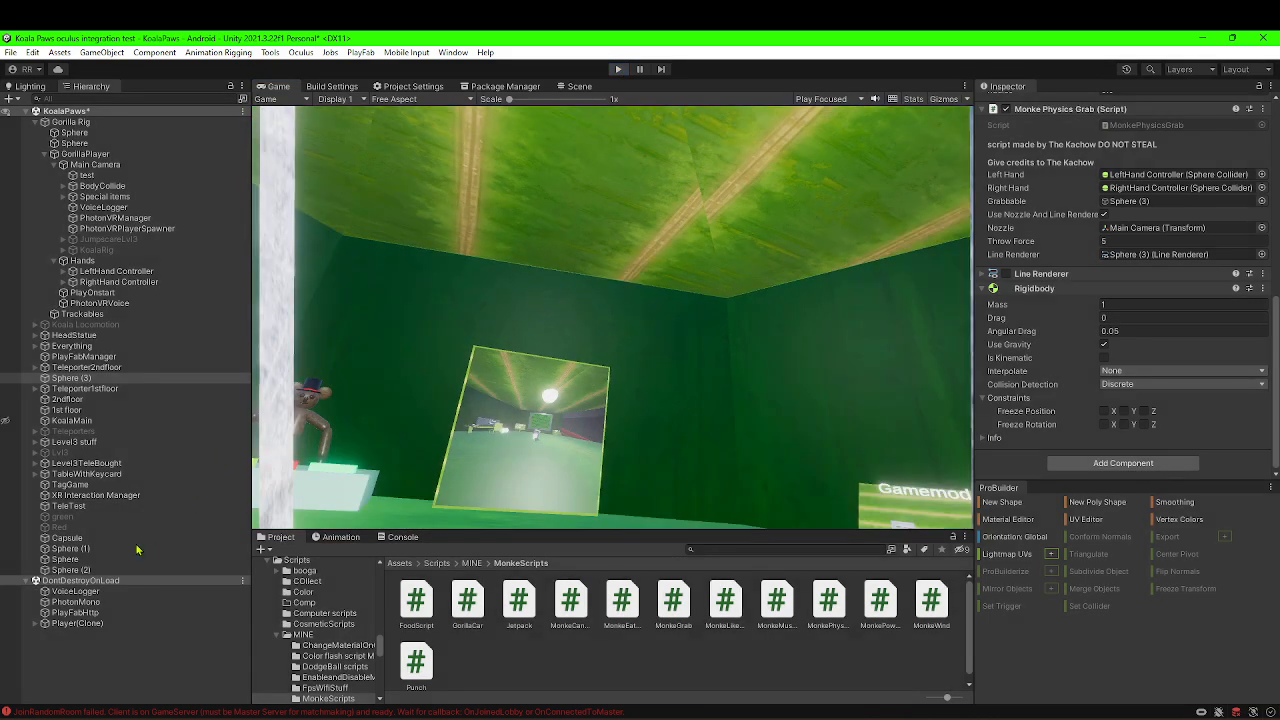
{"action": "right_click", "coordinate": [72, 558]}
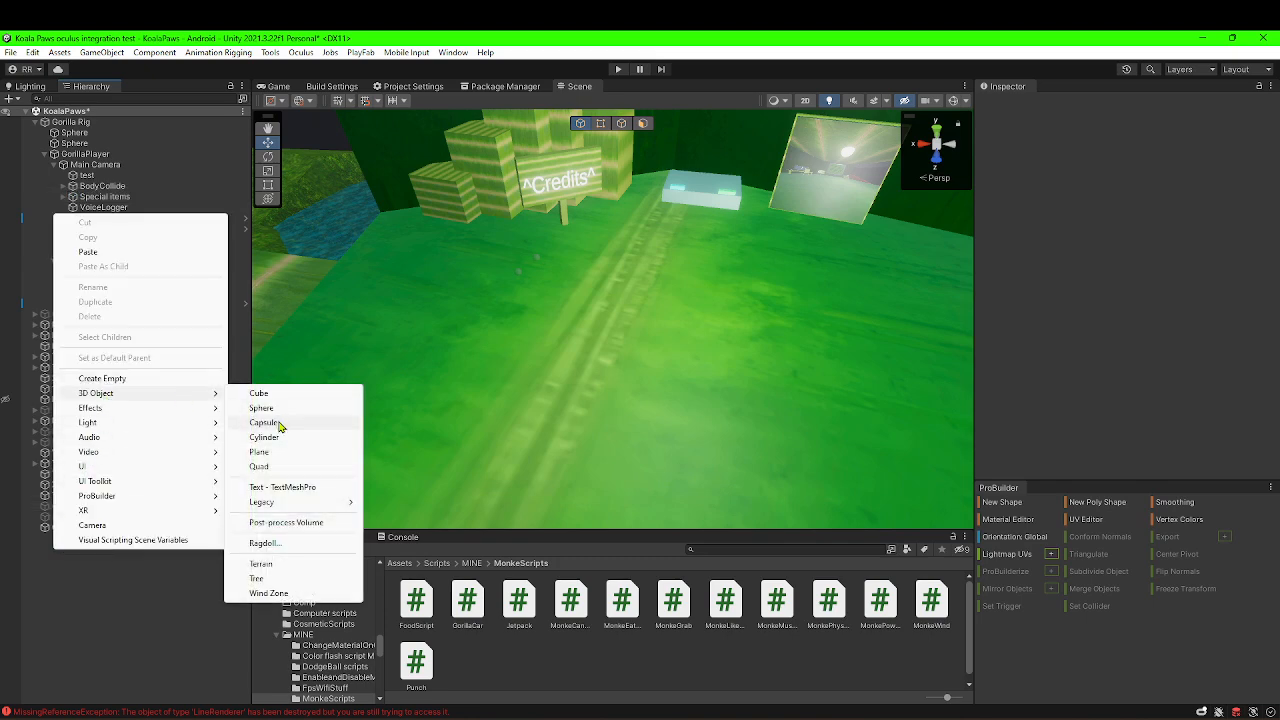
Create a Cube with a Rigidbody and set the grab script's grabbable object.
{"action": "left_click", "coordinate": [258, 392]}
{"action": "type", "text": "rig"}
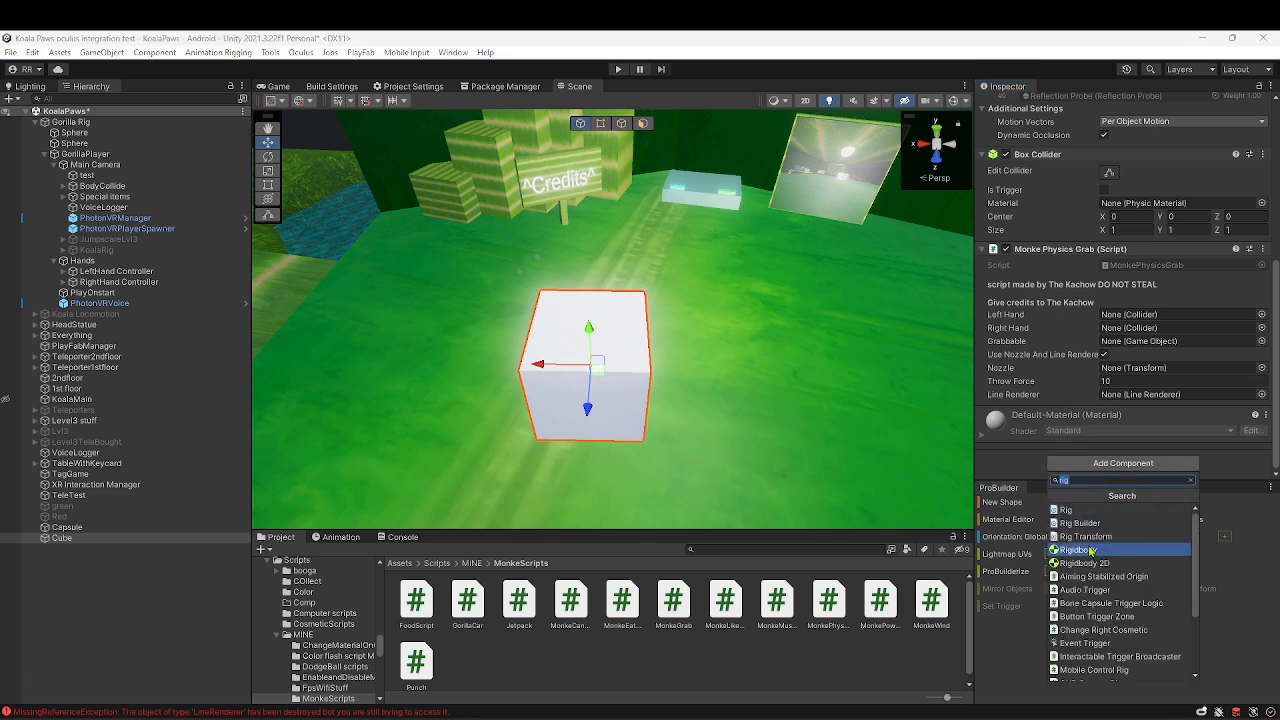
{"action": "left_click", "coordinate": [1075, 549]}
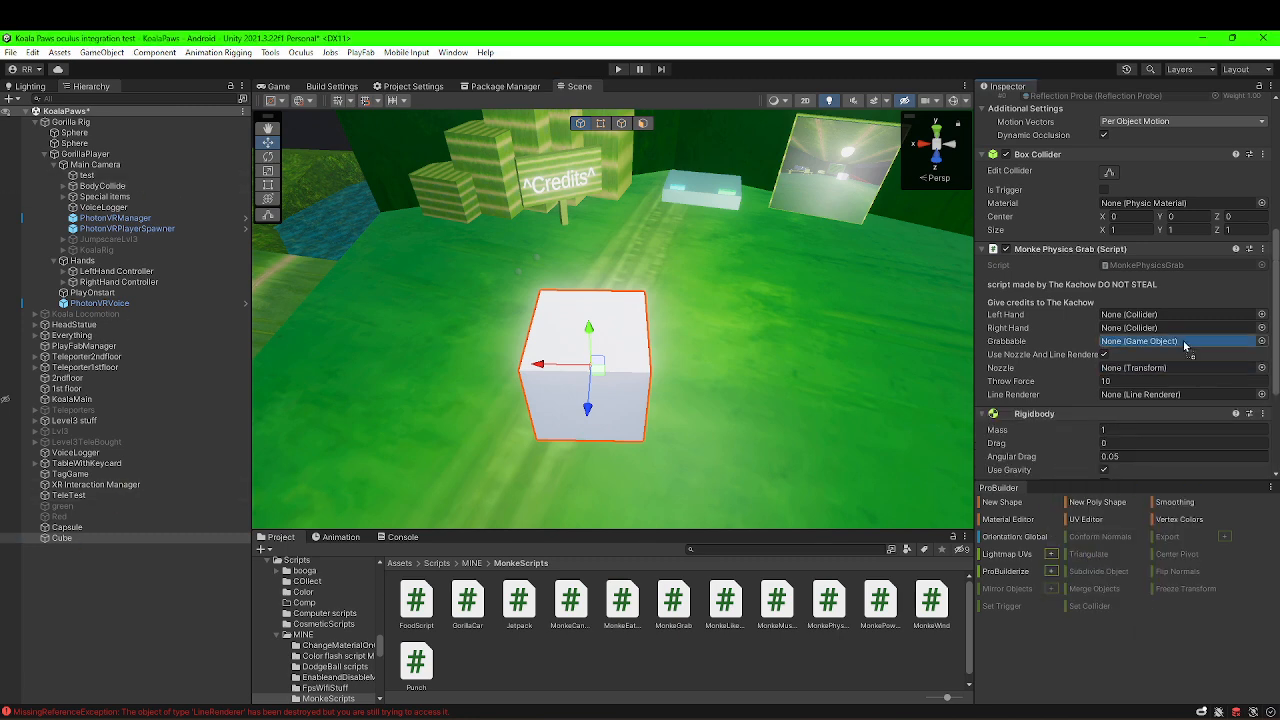
{"action": "left_click", "coordinate": [1175, 341]}
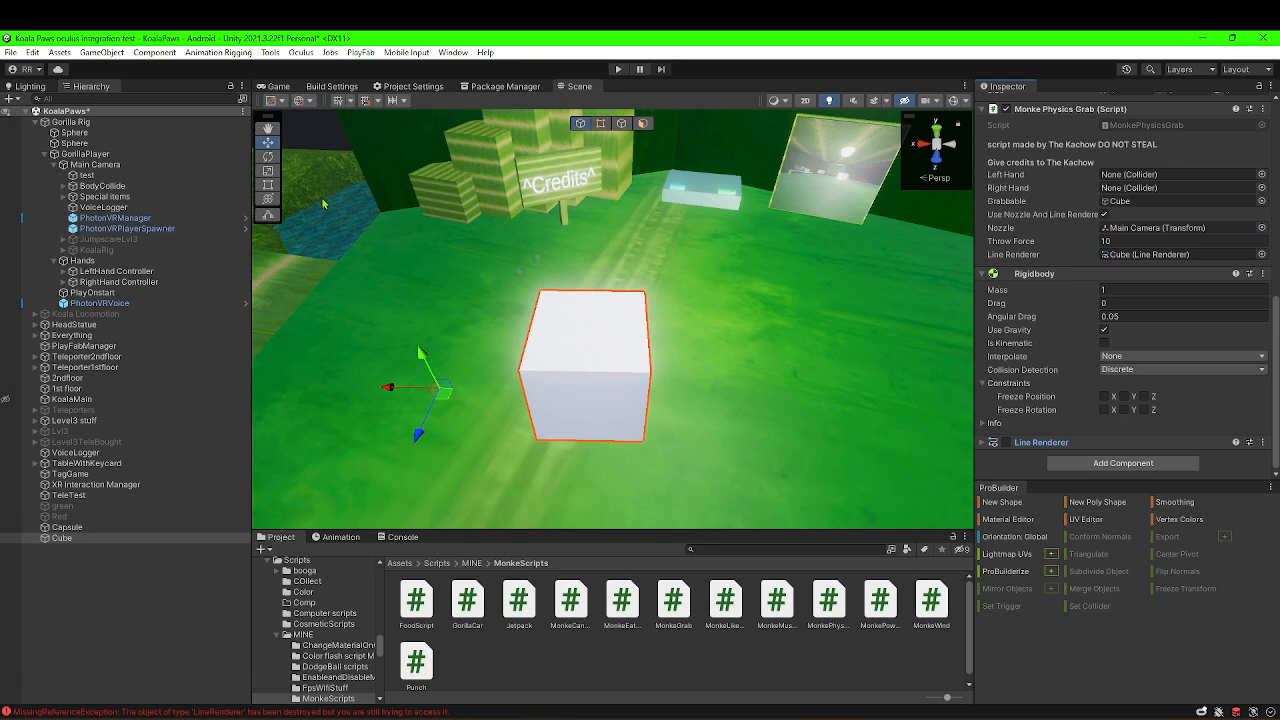
{"action": "left_click", "coordinate": [118, 271]}
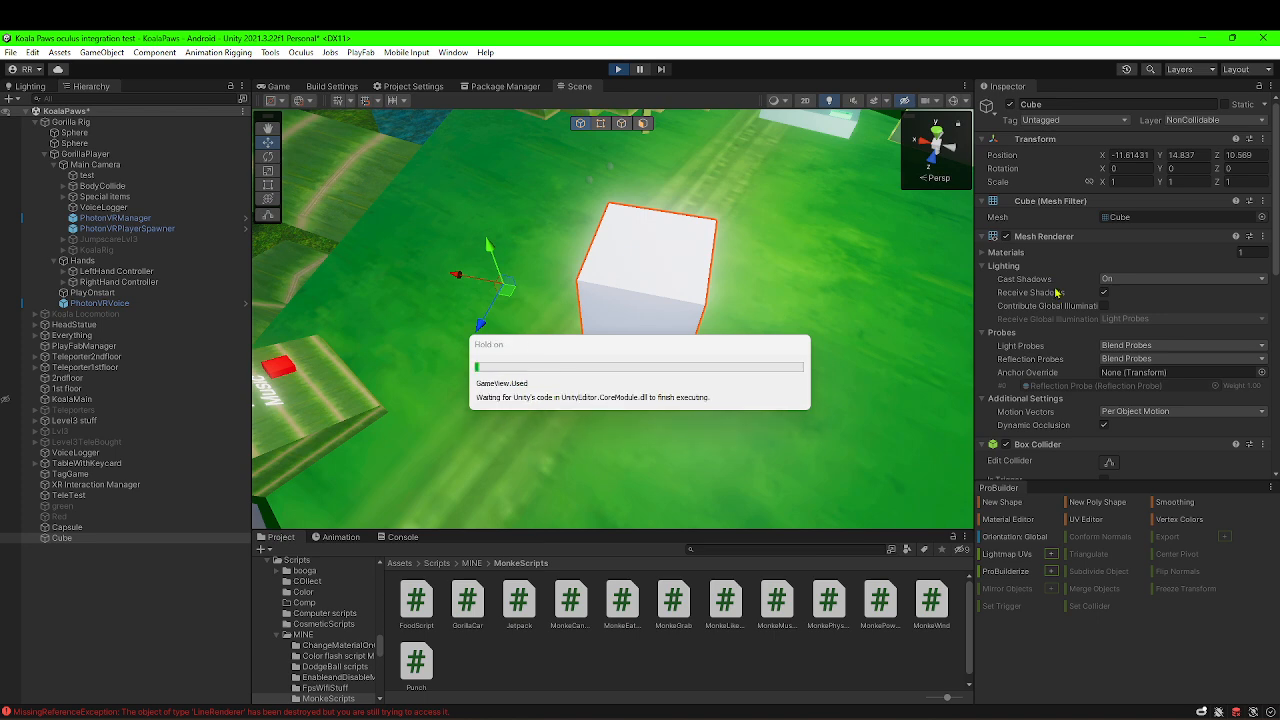
Play-test grabbing and throwing the Cube, then stop play mode.
{"action": "left_click", "coordinate": [617, 69]}
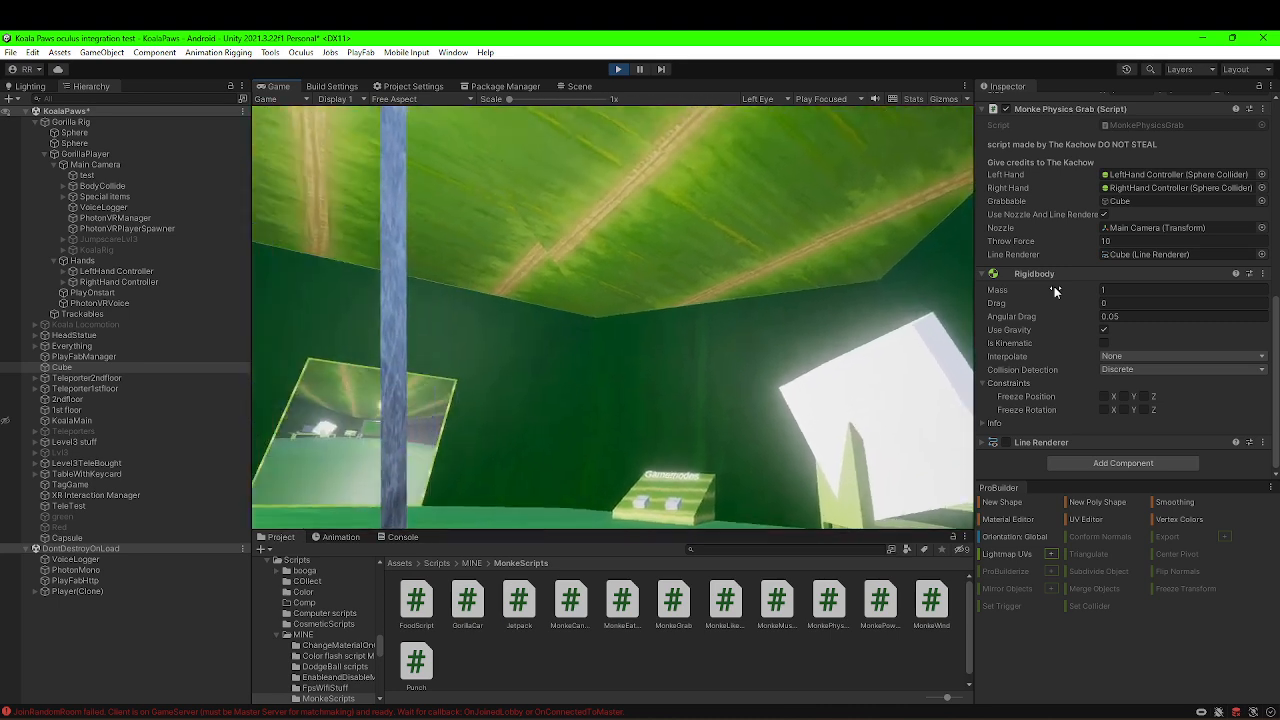
{"action": "left_click", "coordinate": [617, 69]}
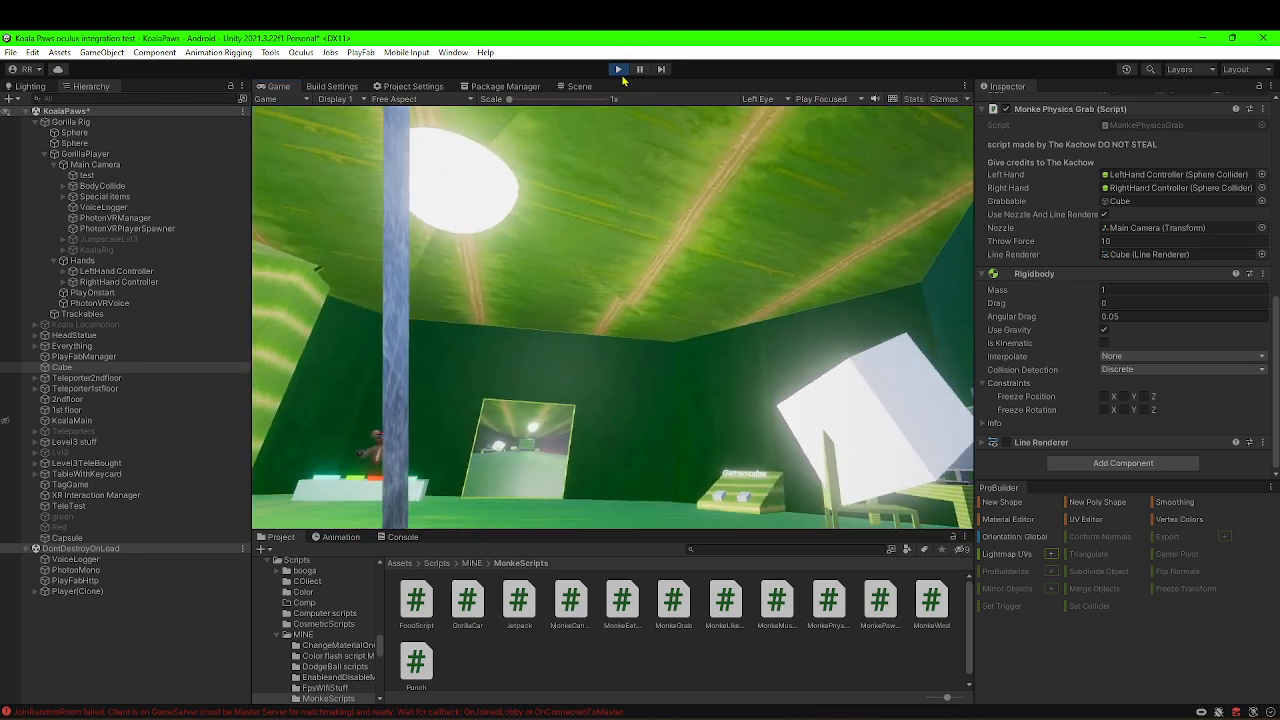
{"action": "left_click", "coordinate": [578, 86]}
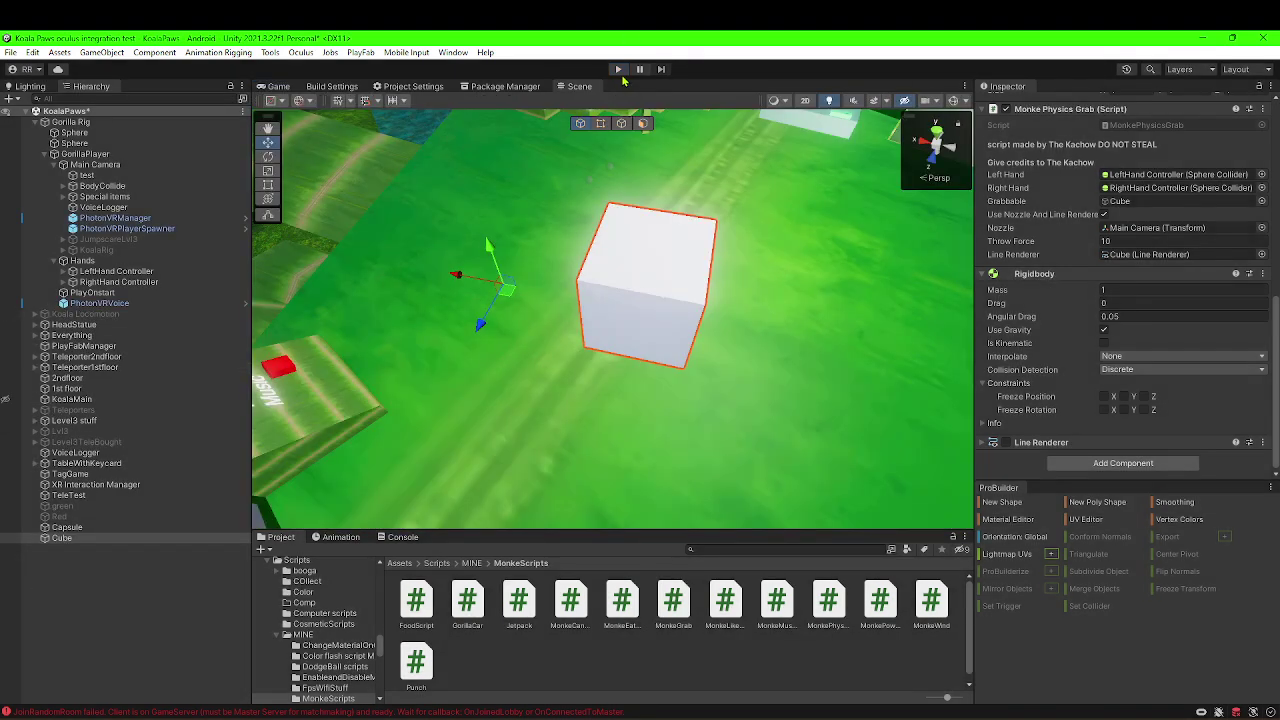
{"action": "mouse_move", "coordinate": [603, 187]}
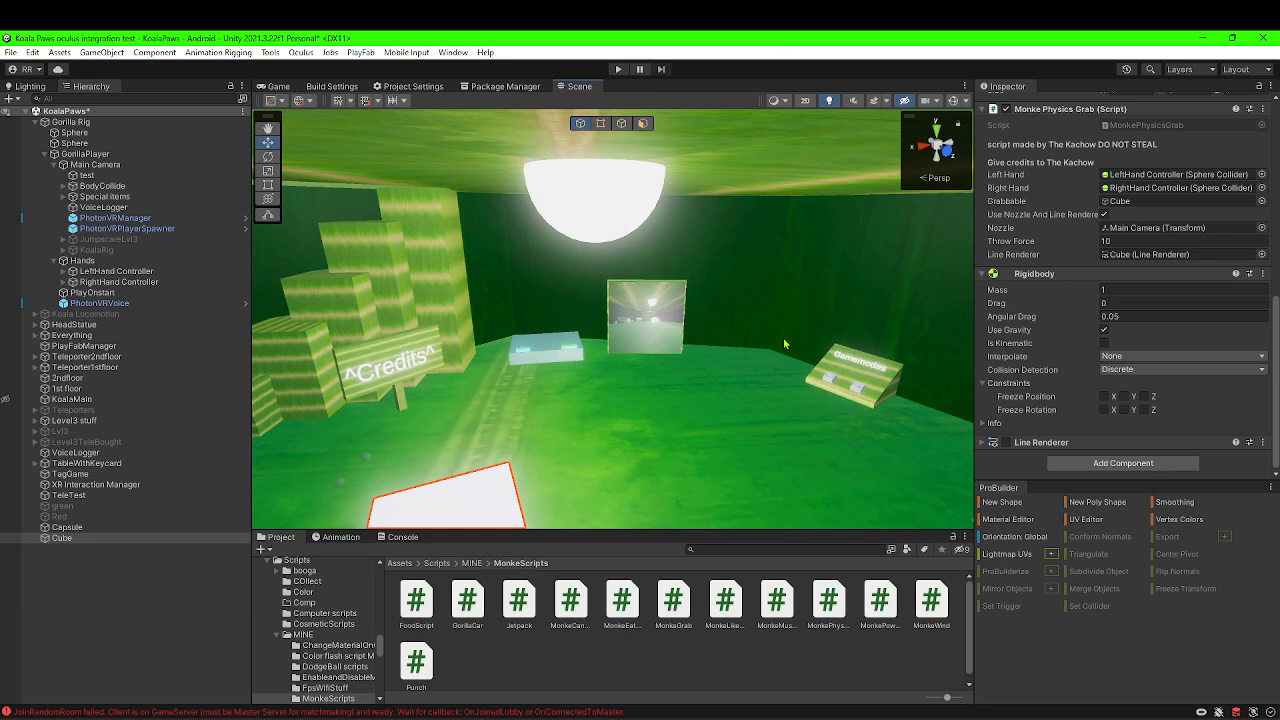
{"action": "mouse_move", "coordinate": [528, 341]}
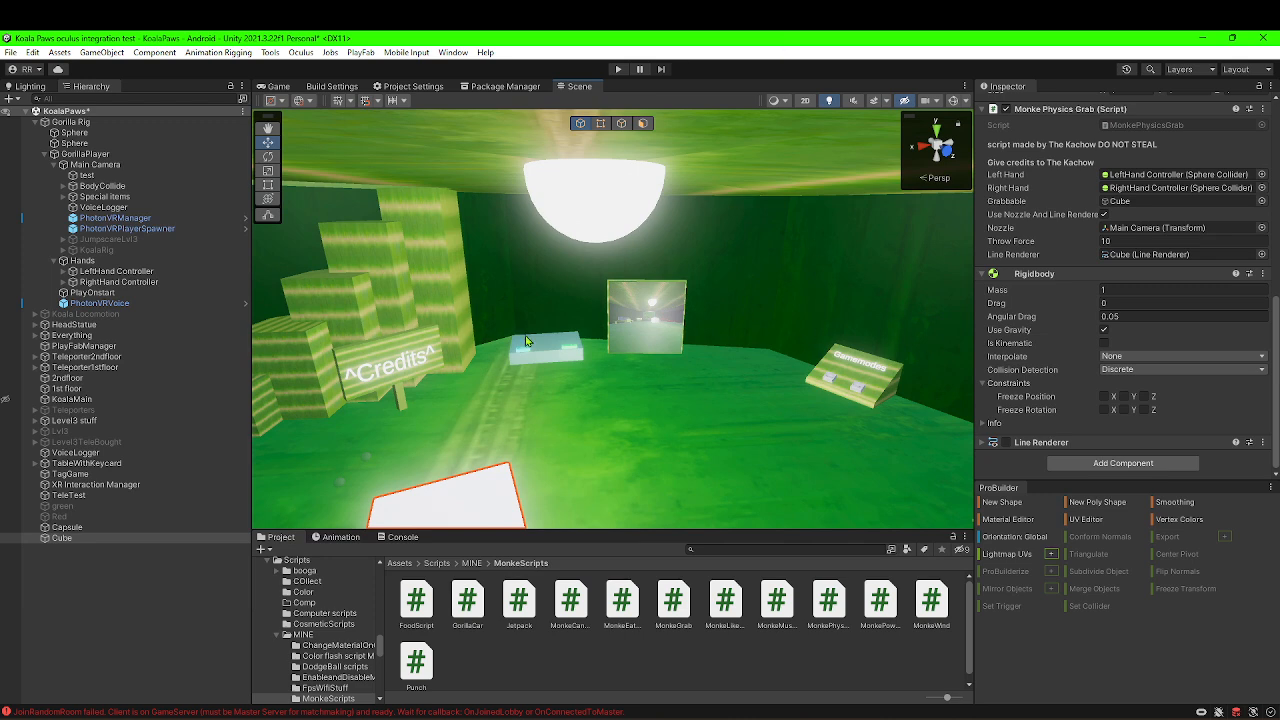
{"action": "mouse_move", "coordinate": [333, 230]}
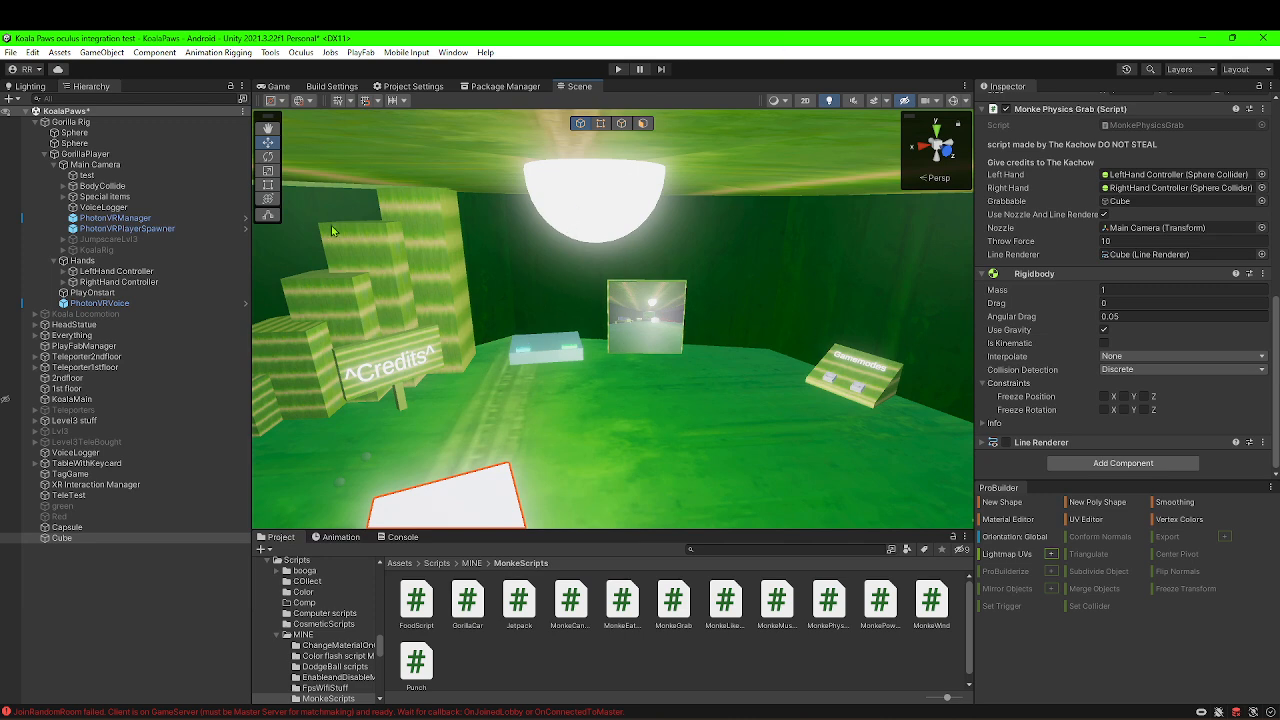
{"action": "mouse_move", "coordinate": [727, 344]}
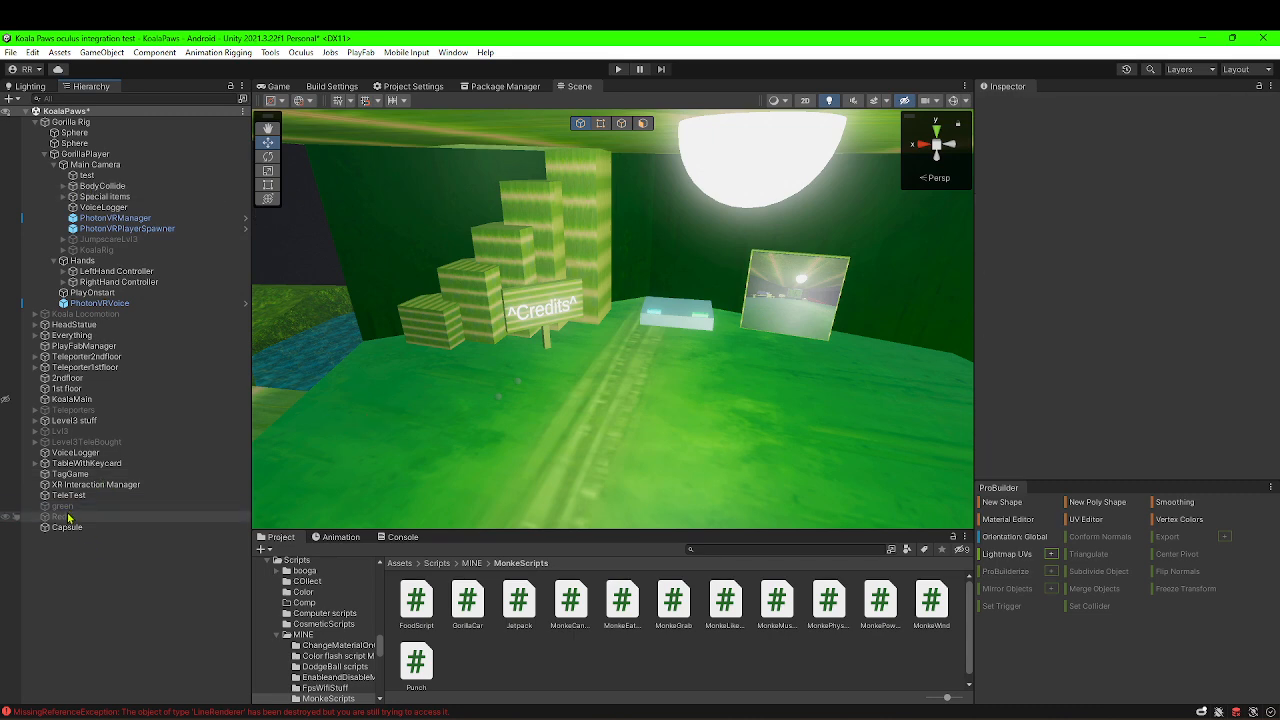
Select the Cube to view its Transform, Mesh Renderer and Box Collider in the Inspector.
{"action": "left_click", "coordinate": [60, 517]}
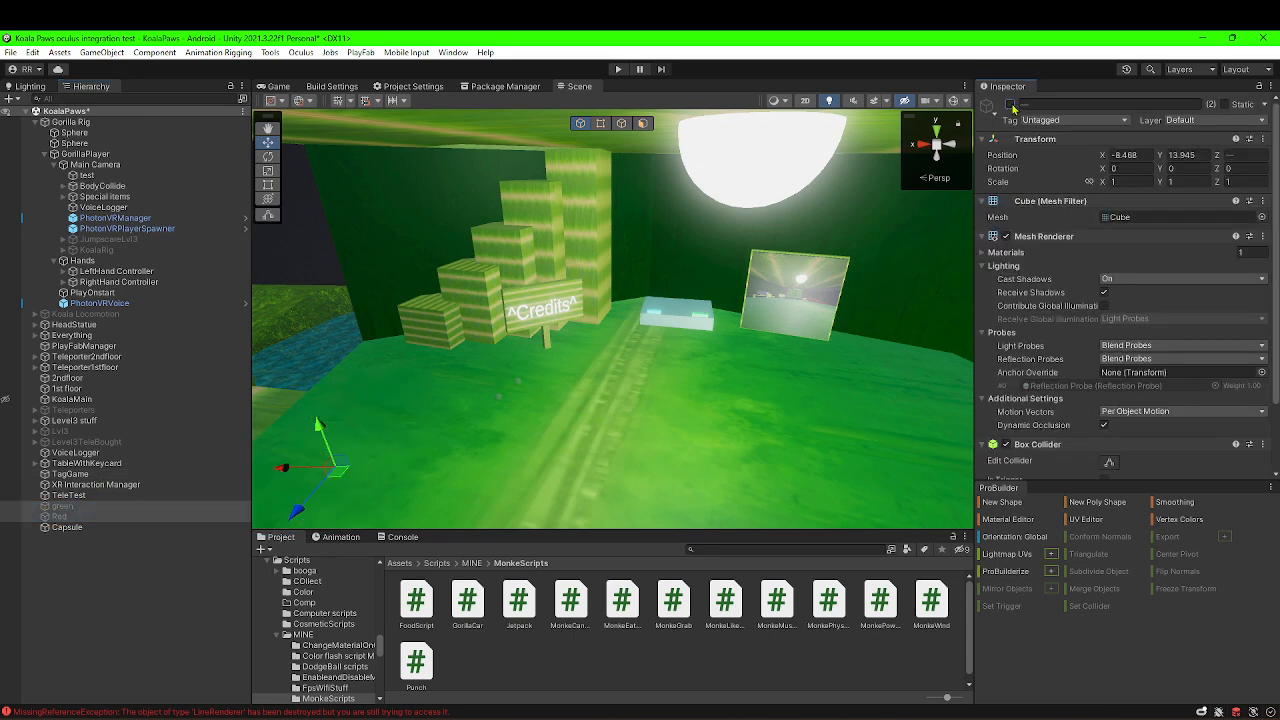